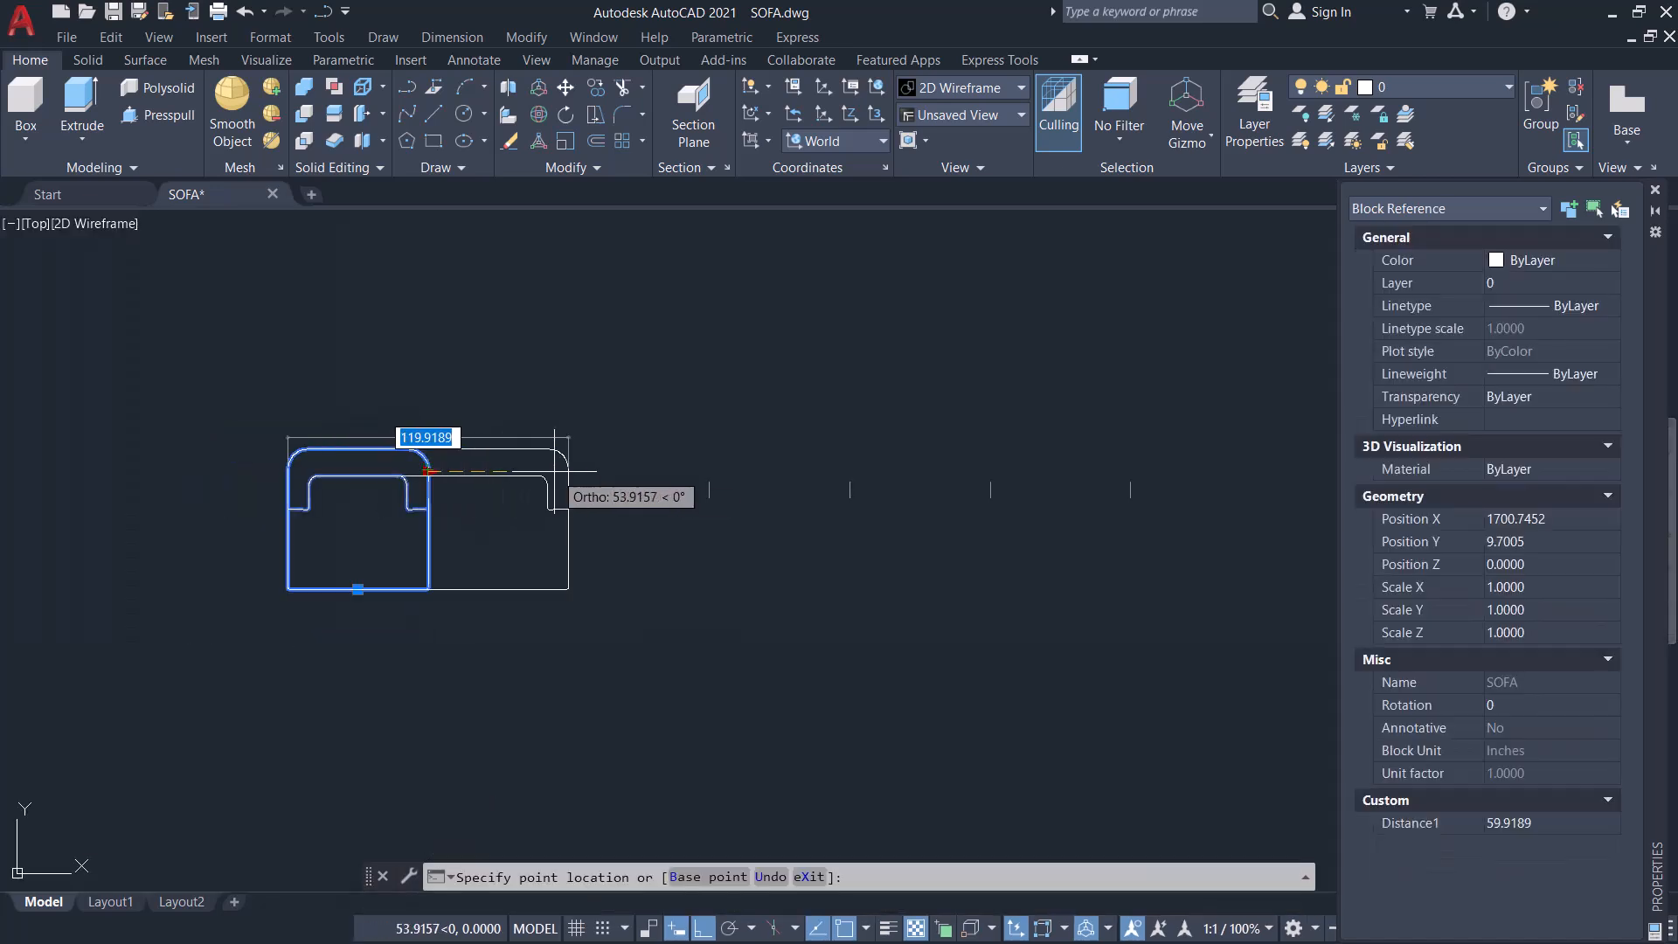
{"action": "mouse_move", "coordinate": [1033, 475]}
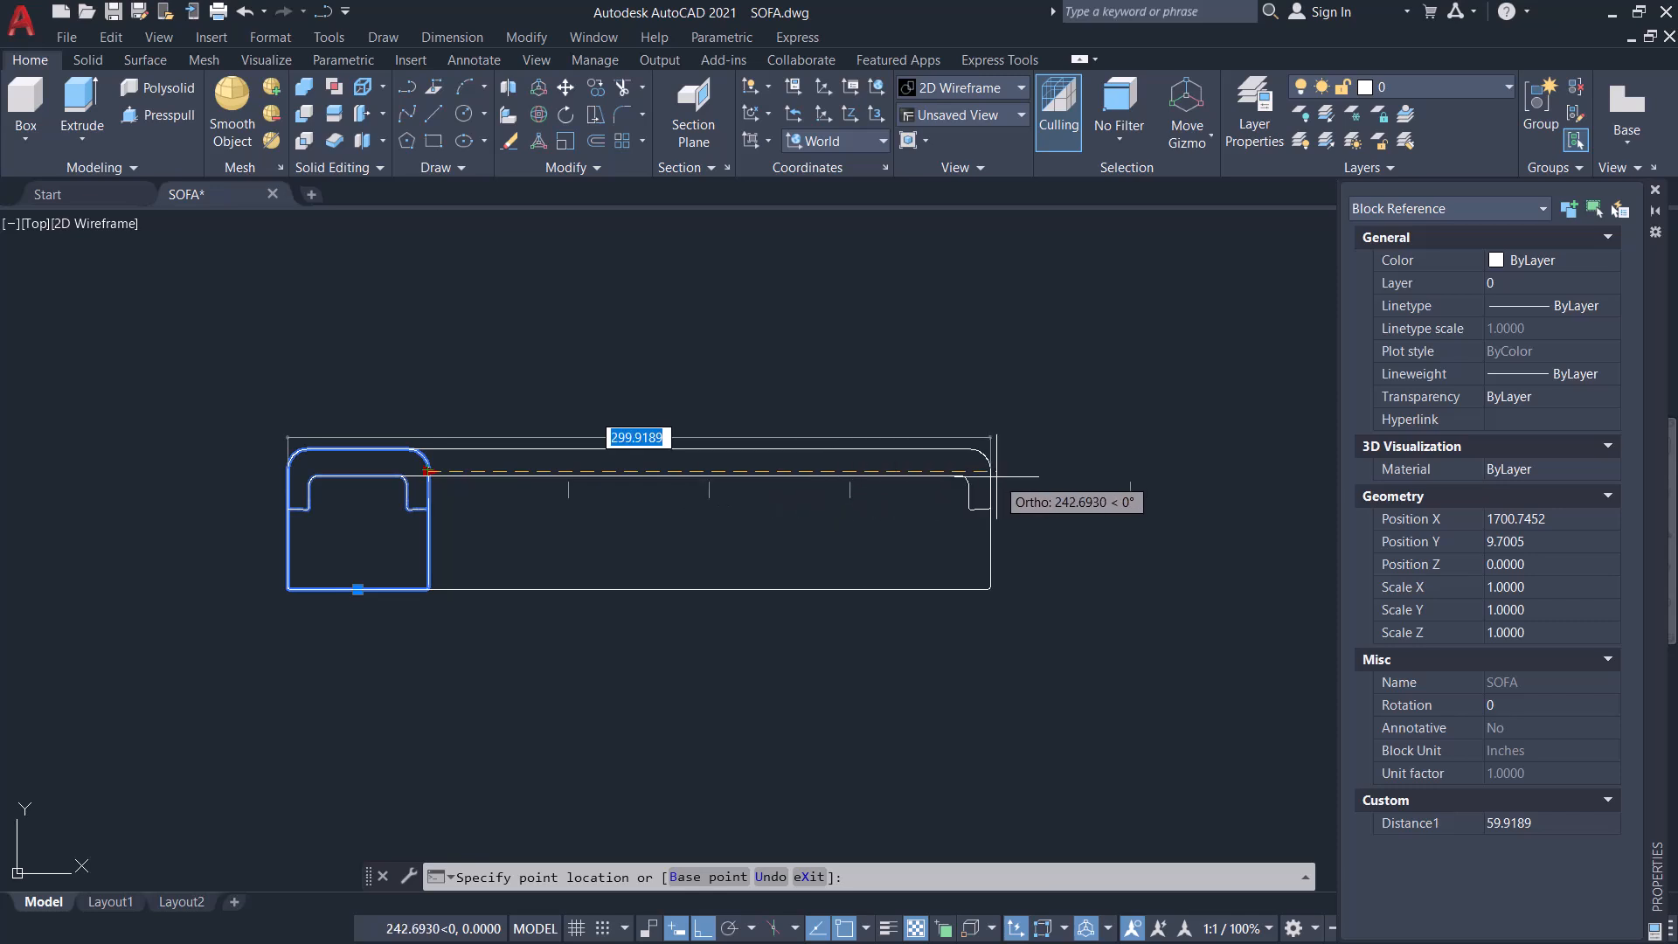
{"action": "mouse_move", "coordinate": [1135, 514]}
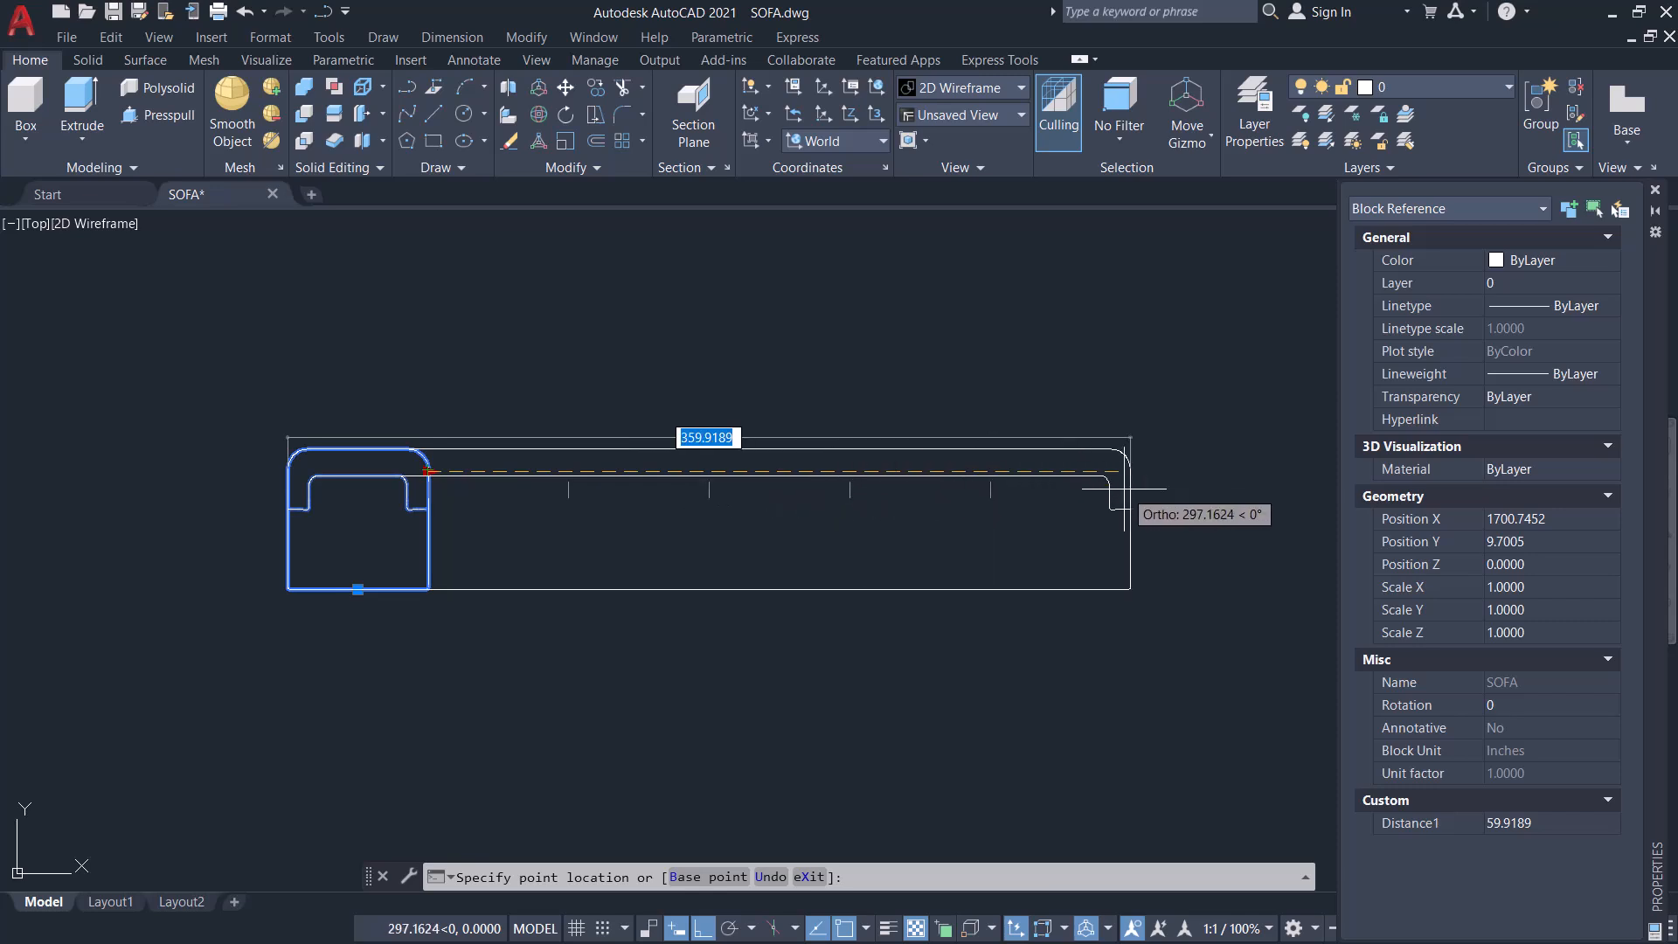
Step: Cancel the stretched preview so only the single-seat sofa outline remains
{"action": "left_click", "coordinate": [1124, 470]}
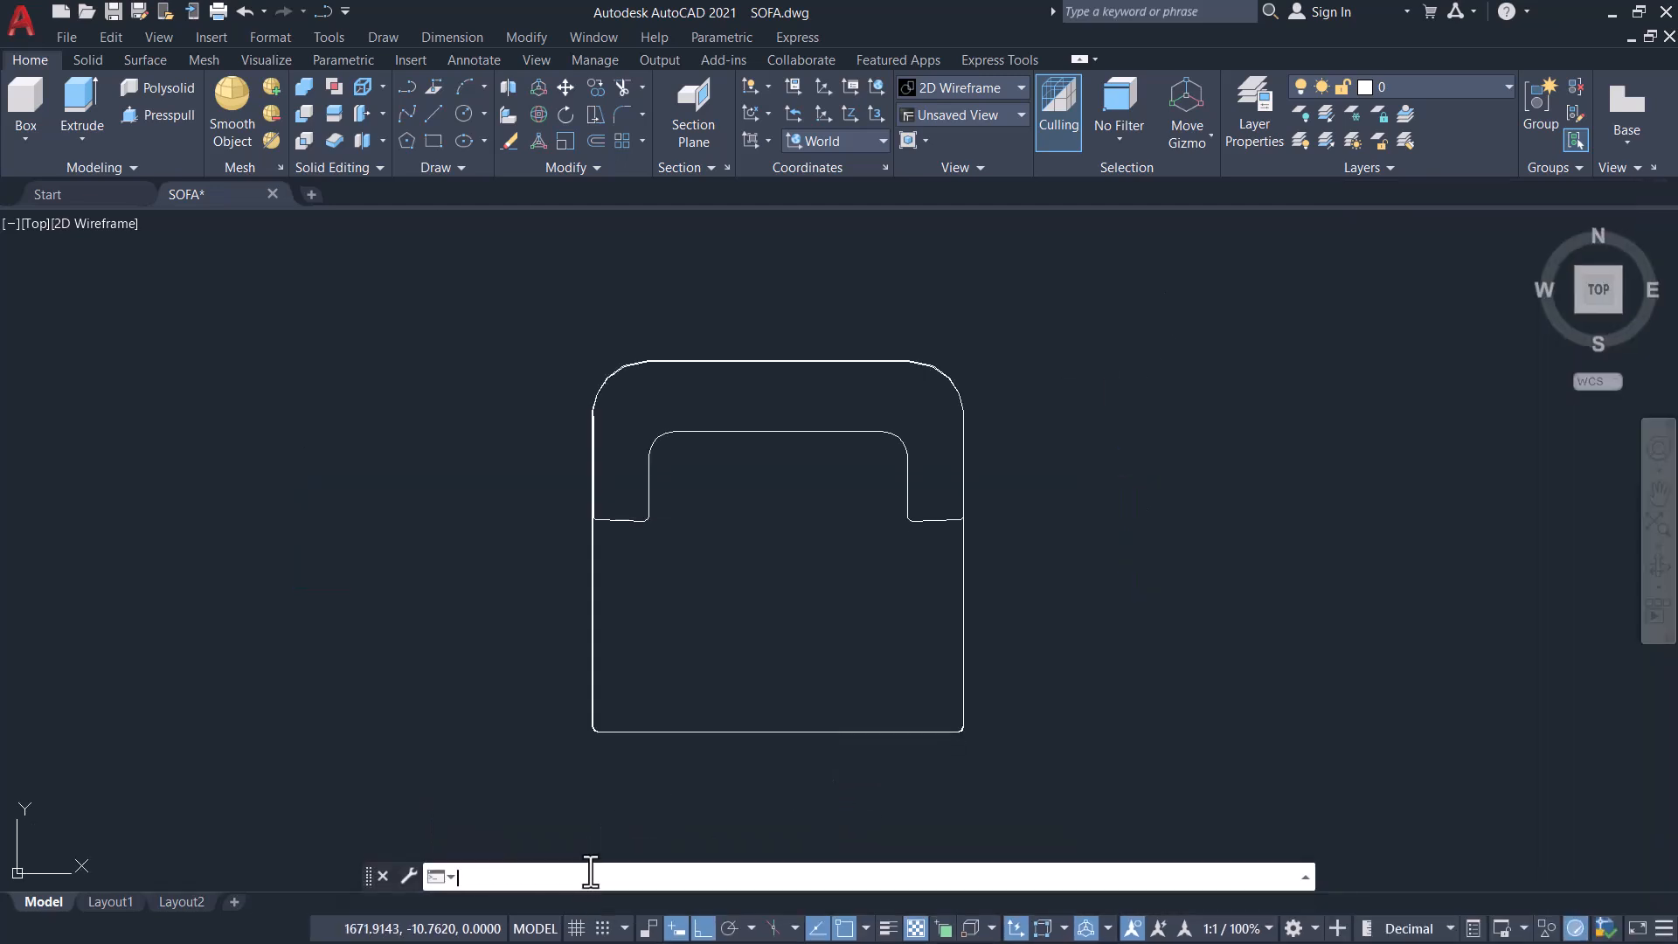
Step: Define the seat outline as block SOFA via BLOCK and open it in the Block Editor
{"action": "type", "text": "block"}
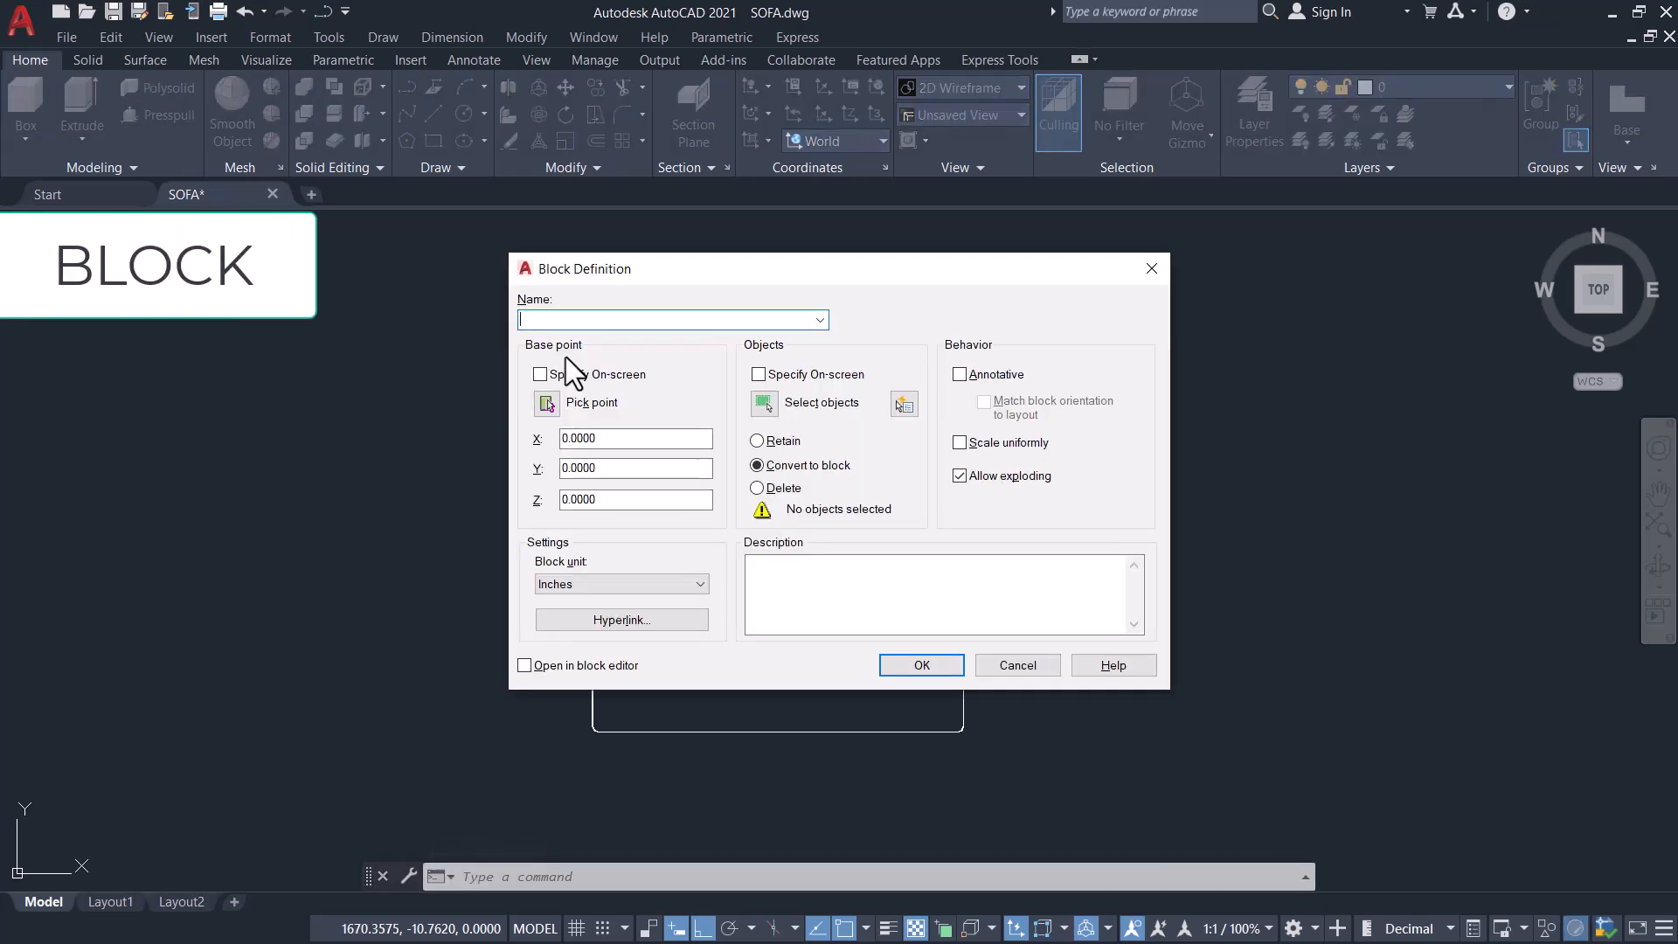
{"action": "type", "text": "SO"}
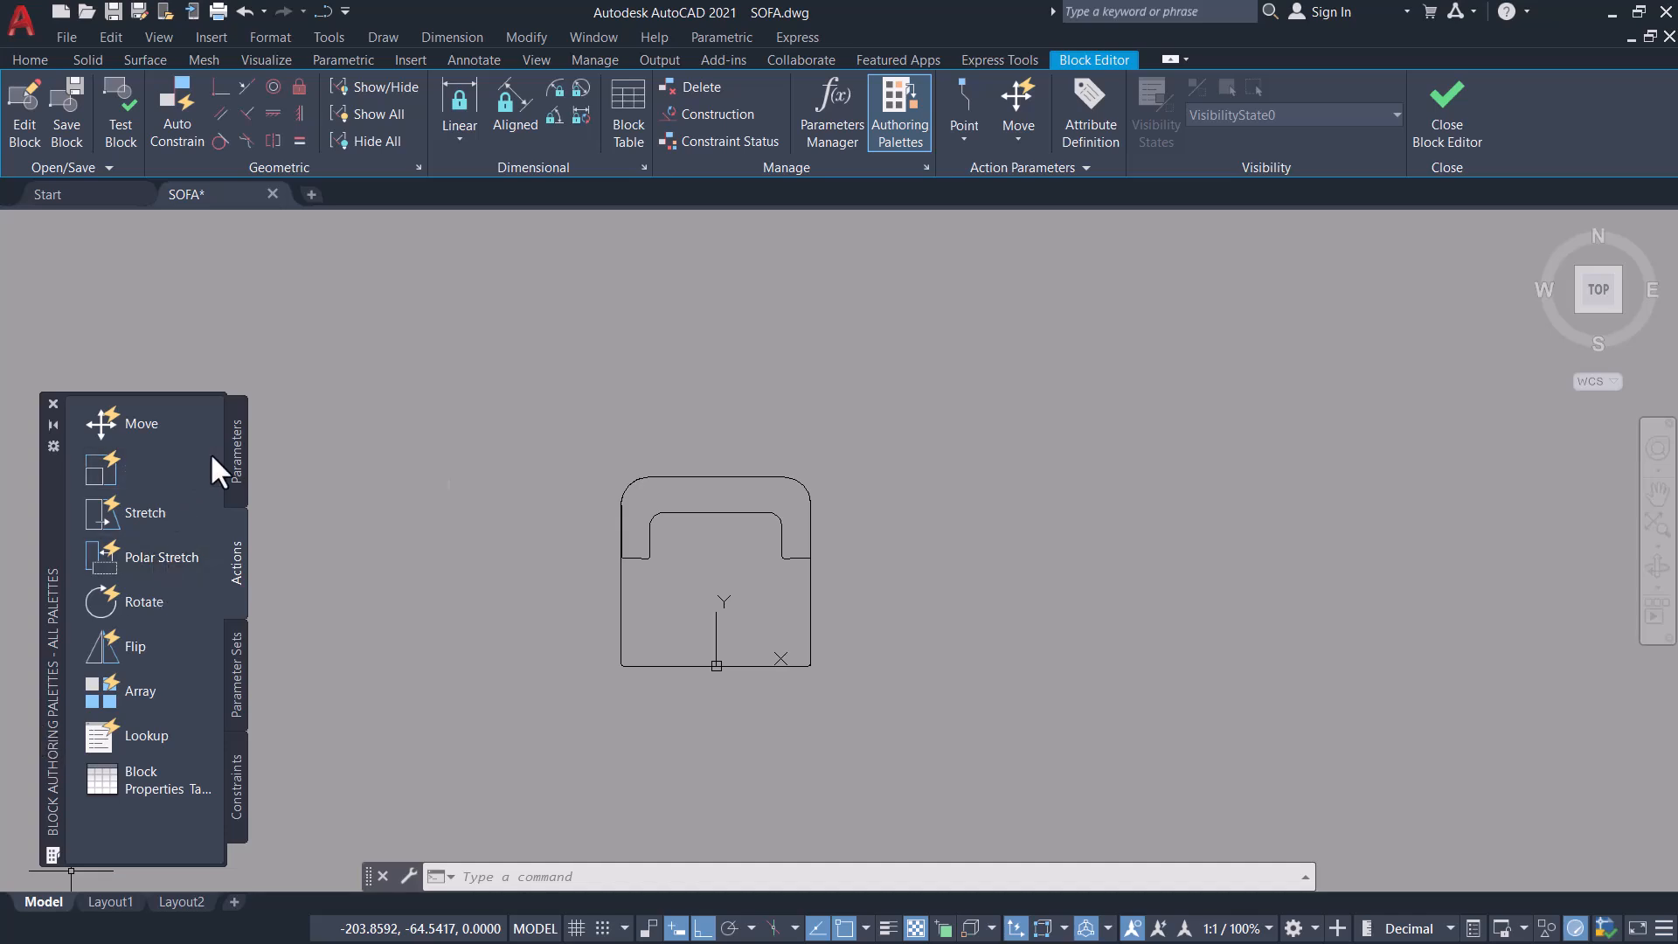
Step: Add linear parameter Distance1 across the seat's top edge, label above, with a single grip
{"action": "left_click", "coordinate": [234, 444]}
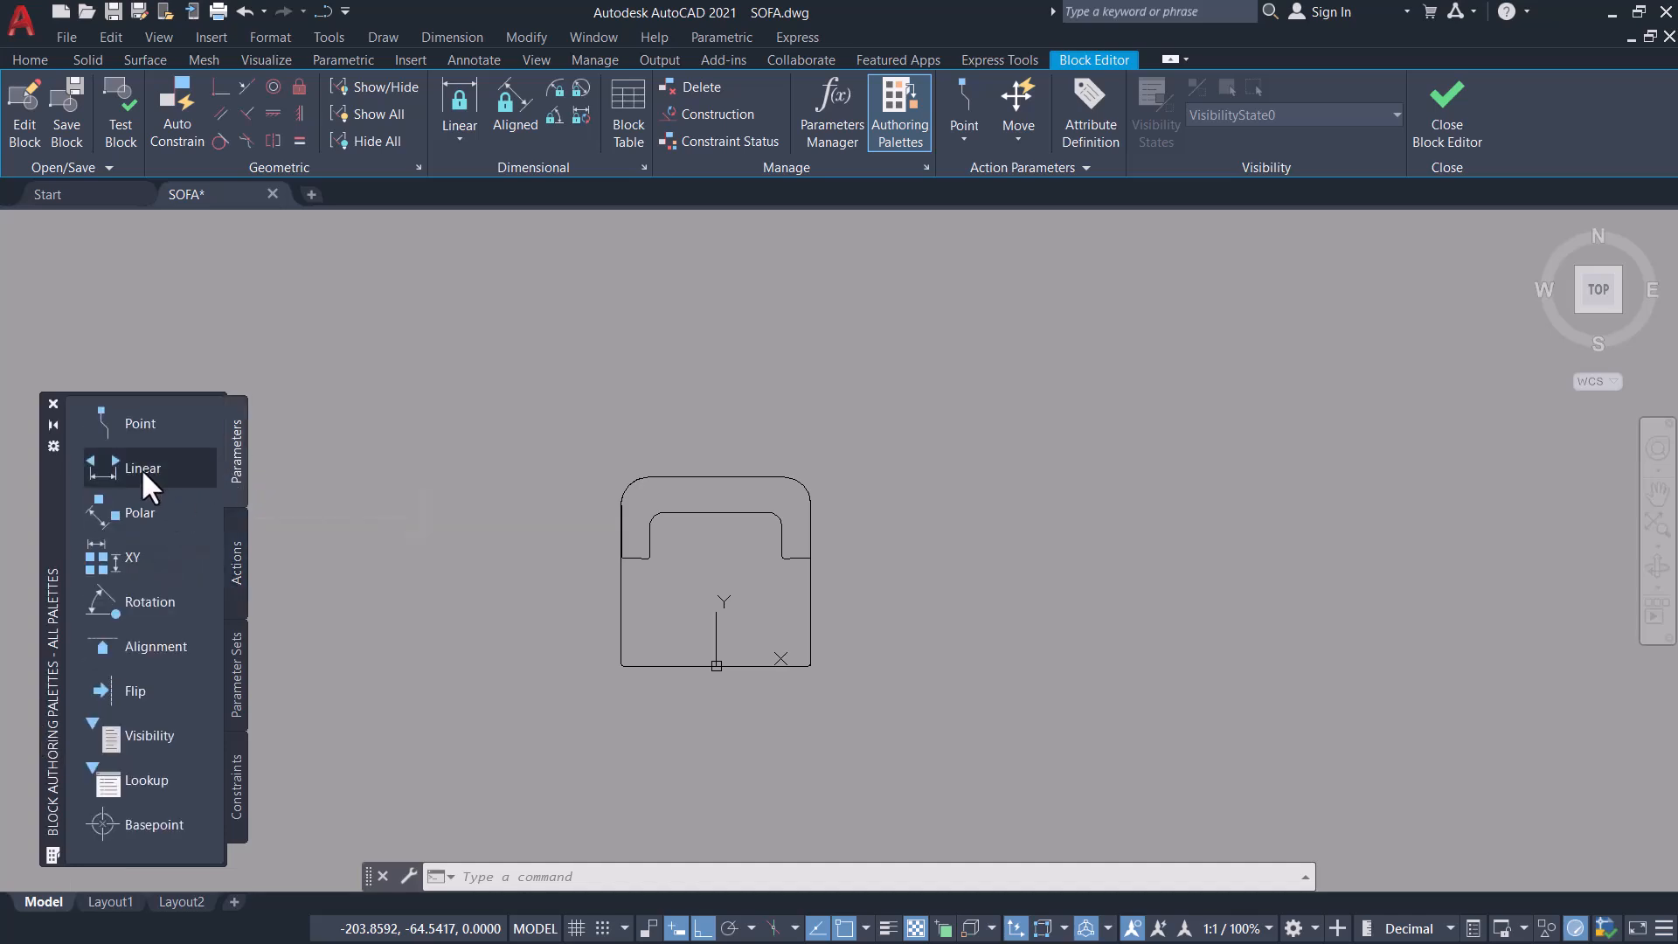
{"action": "left_click", "coordinate": [142, 468]}
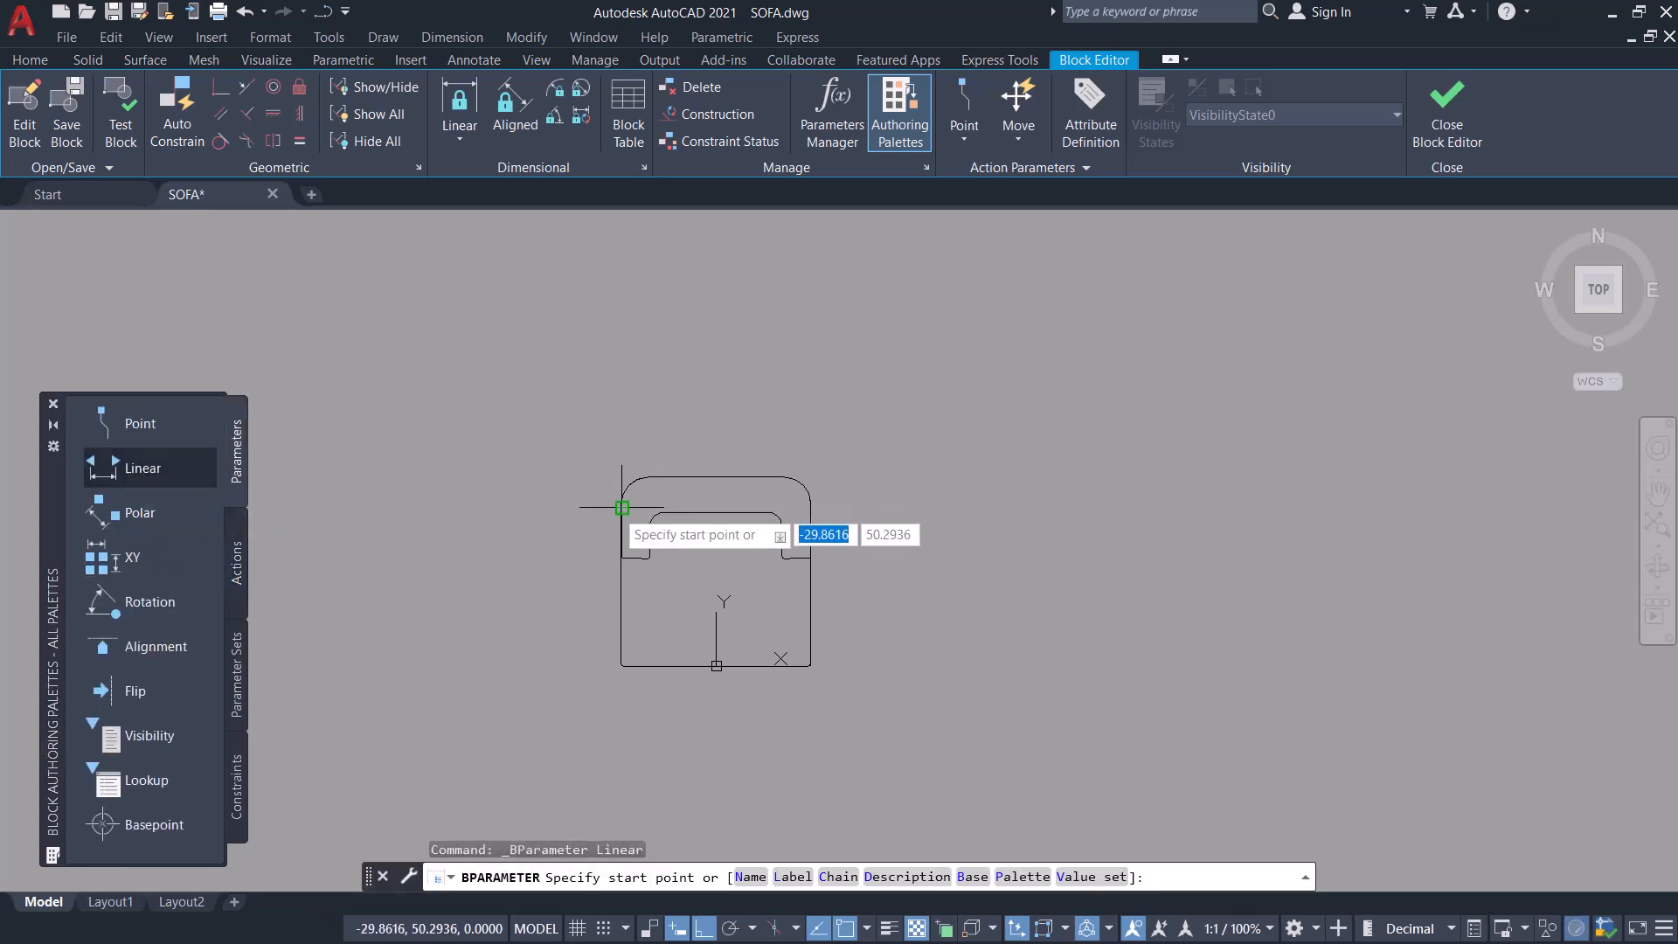
{"action": "left_click", "coordinate": [622, 507]}
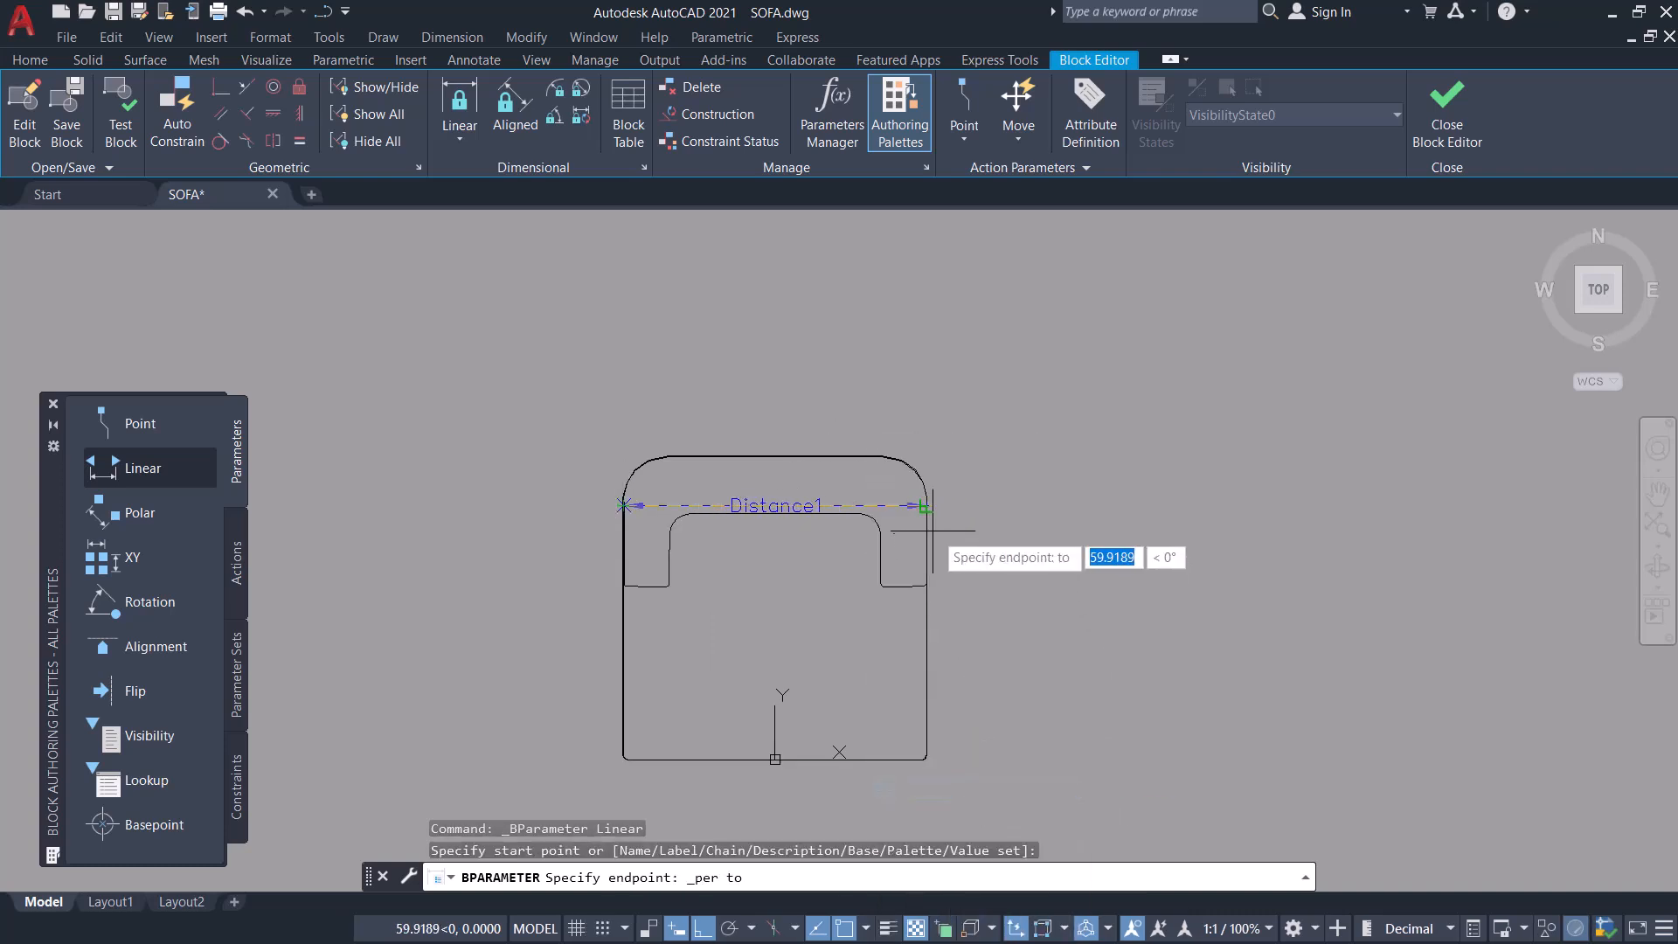
{"action": "left_click", "coordinate": [927, 506]}
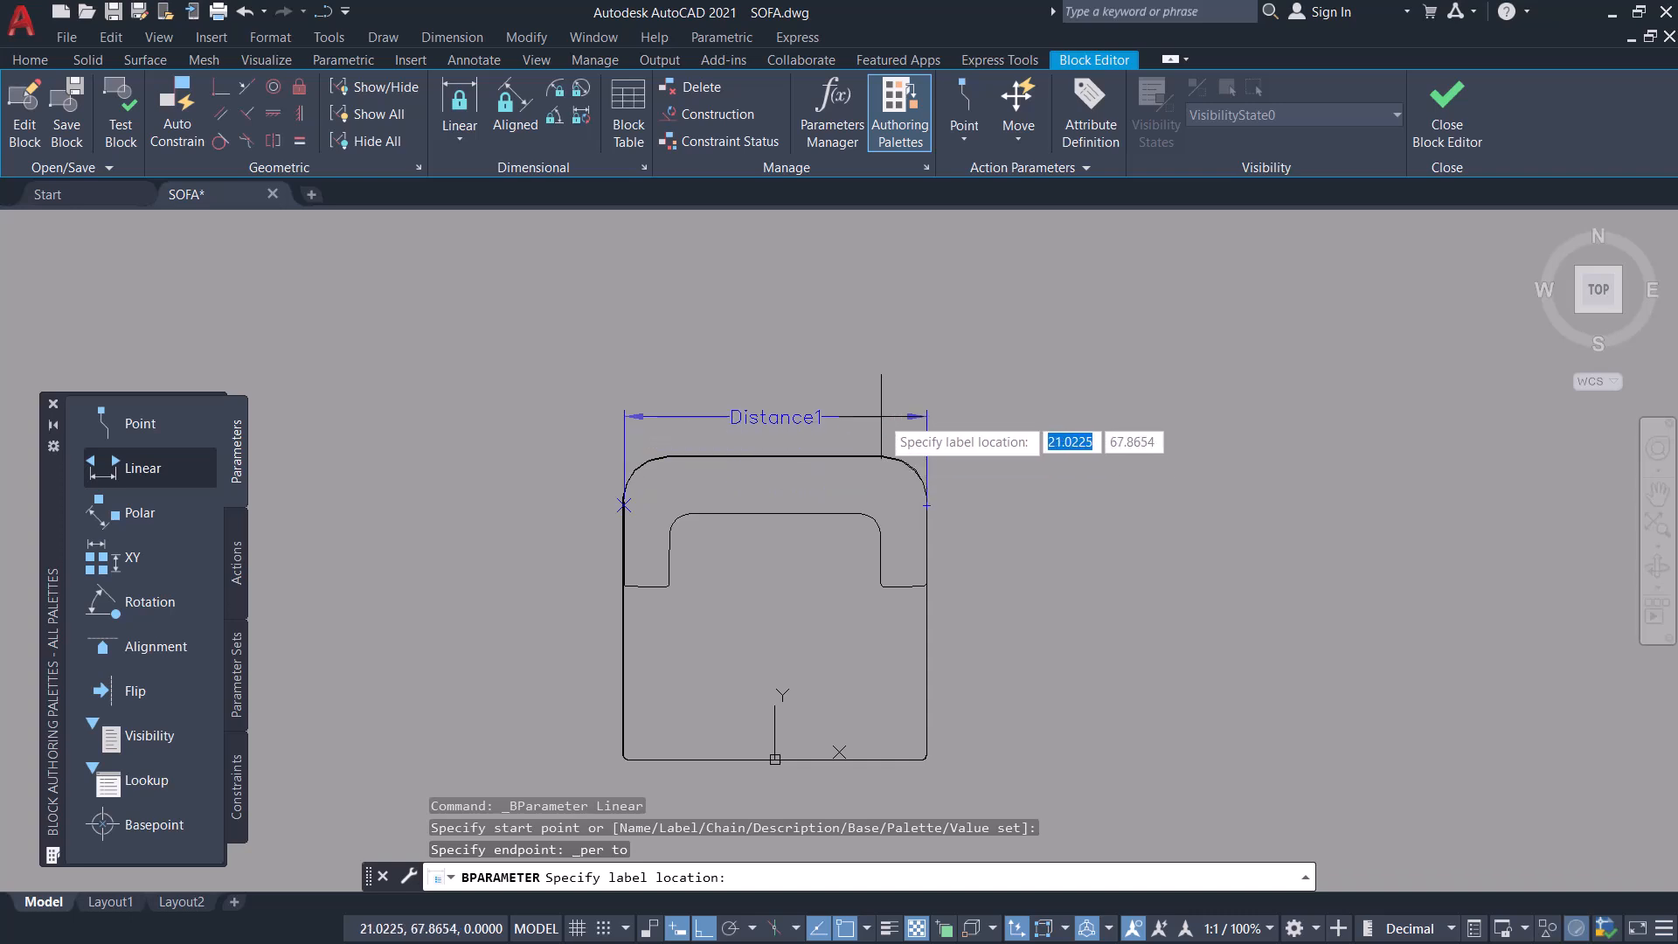
{"action": "left_click", "coordinate": [817, 409]}
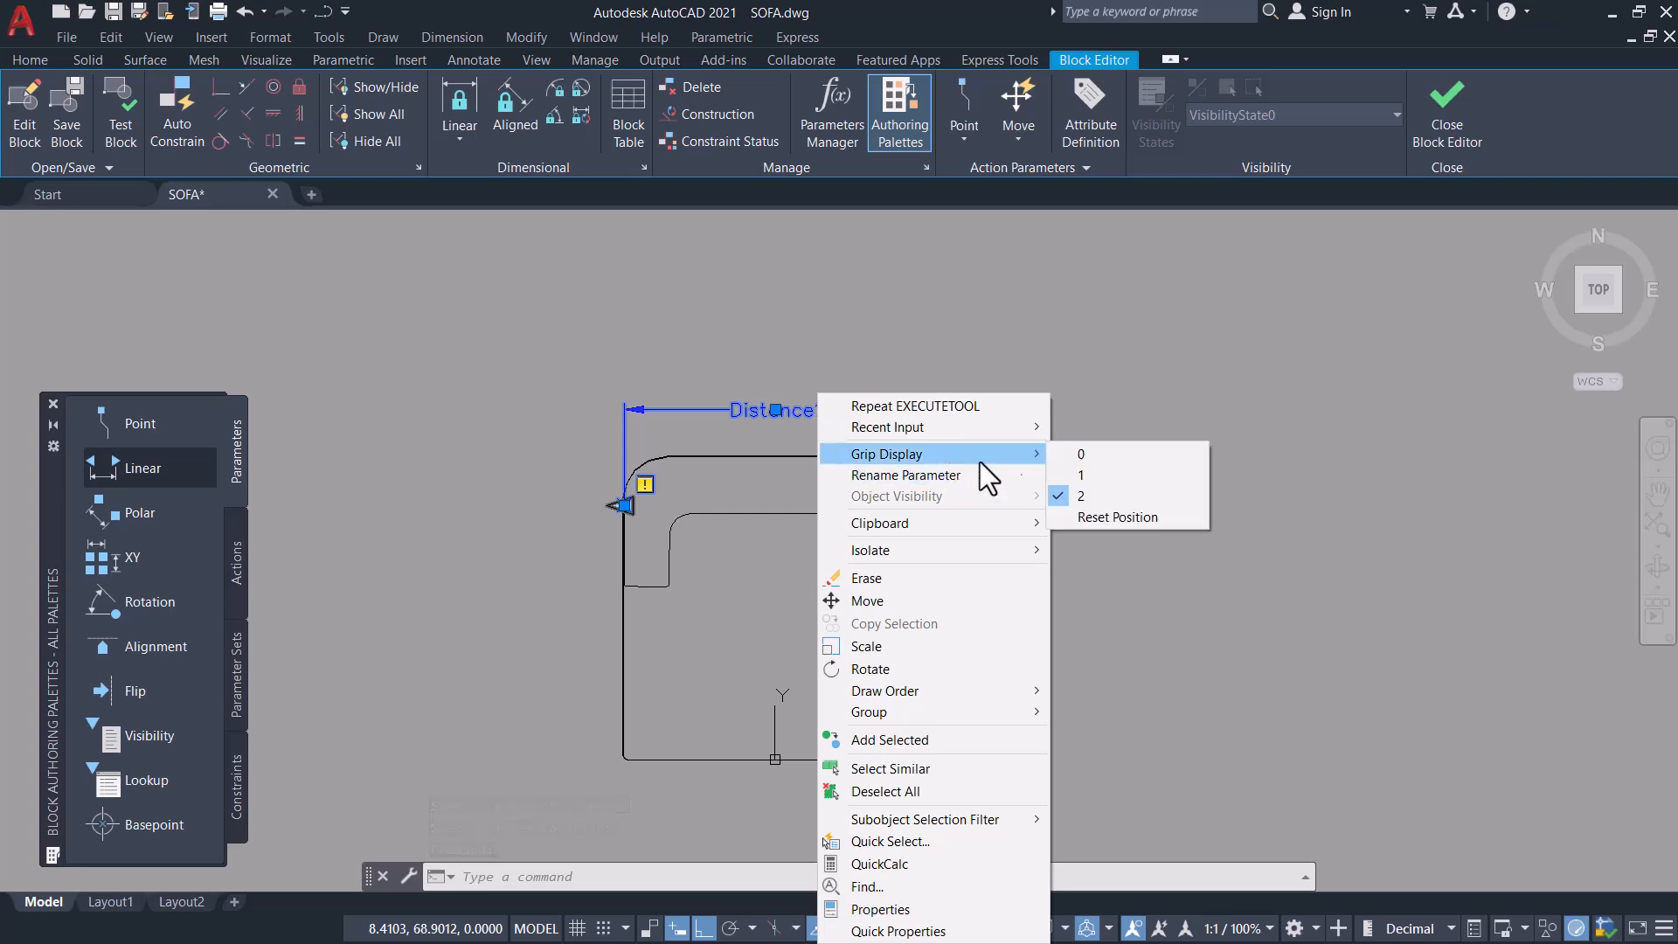
{"action": "left_click", "coordinate": [1081, 476]}
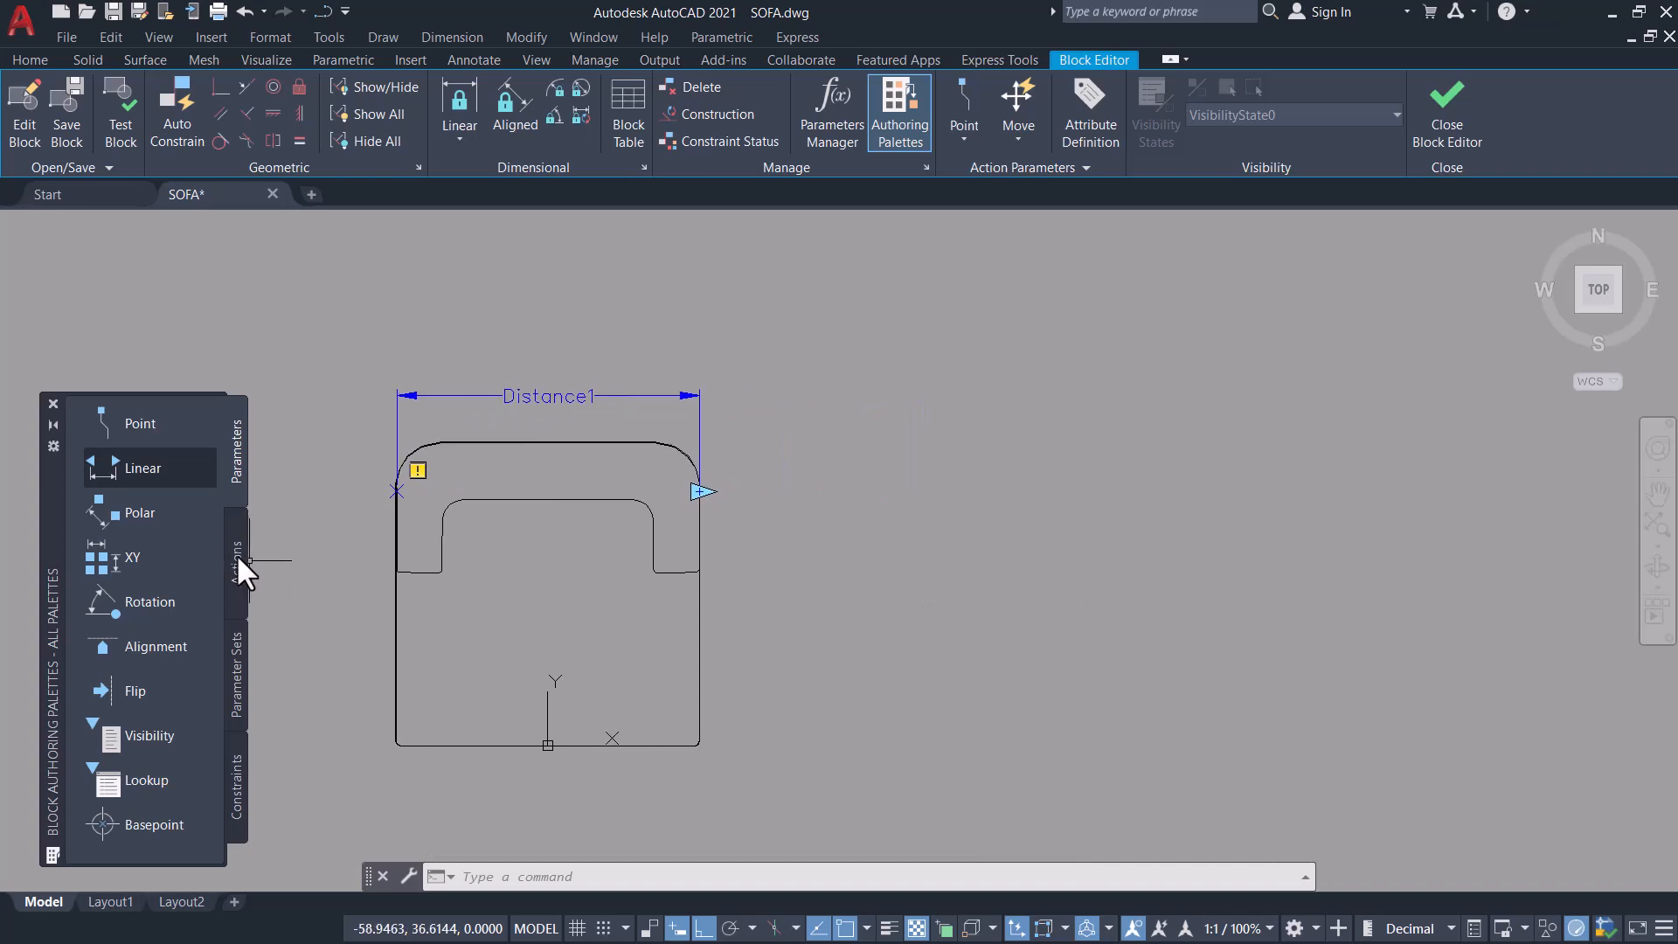
Step: Attach a stretch action to Distance1's right end framing the seat's right half
{"action": "left_click", "coordinate": [236, 559]}
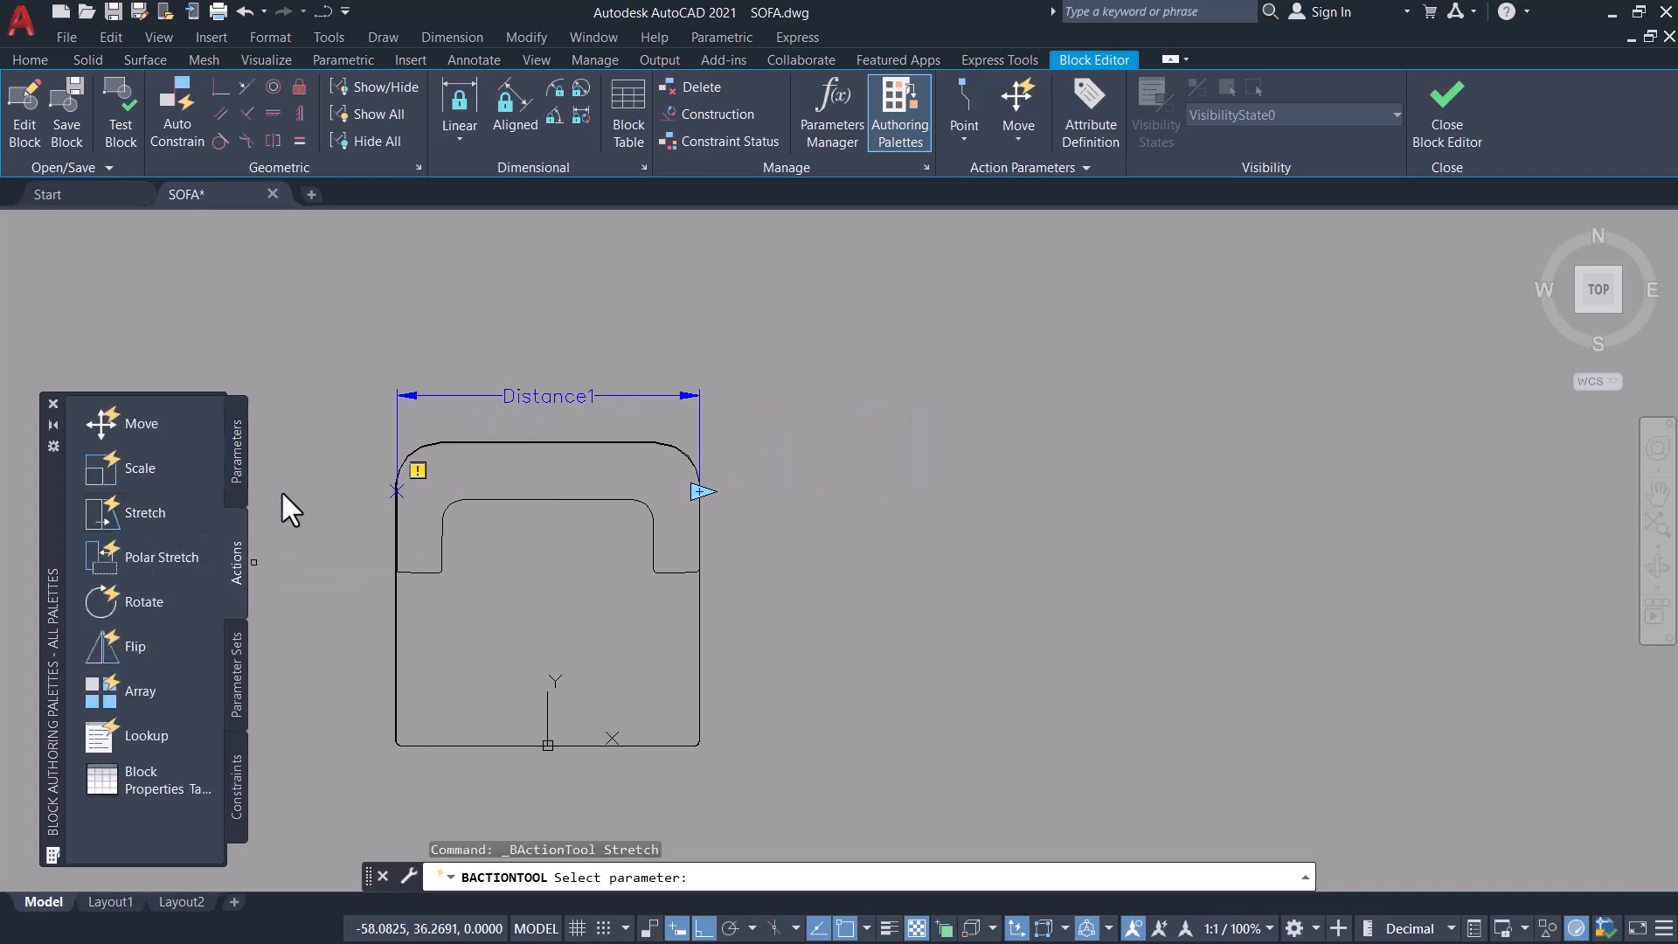
{"action": "mouse_move", "coordinate": [556, 399]}
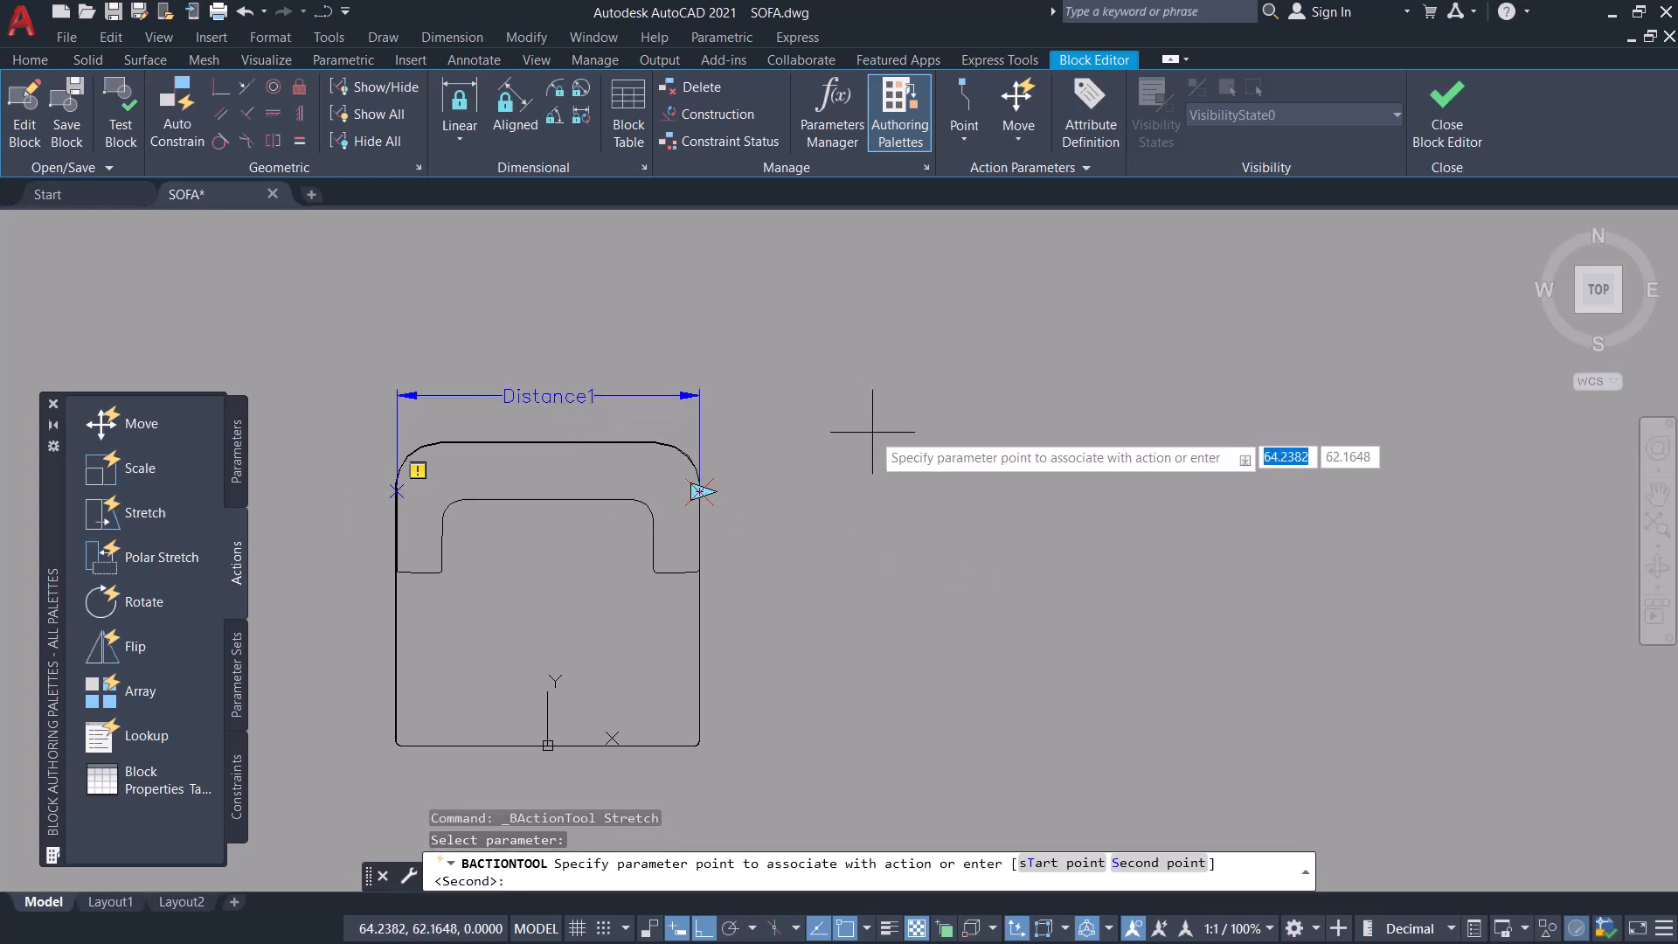
{"action": "mouse_move", "coordinate": [855, 444]}
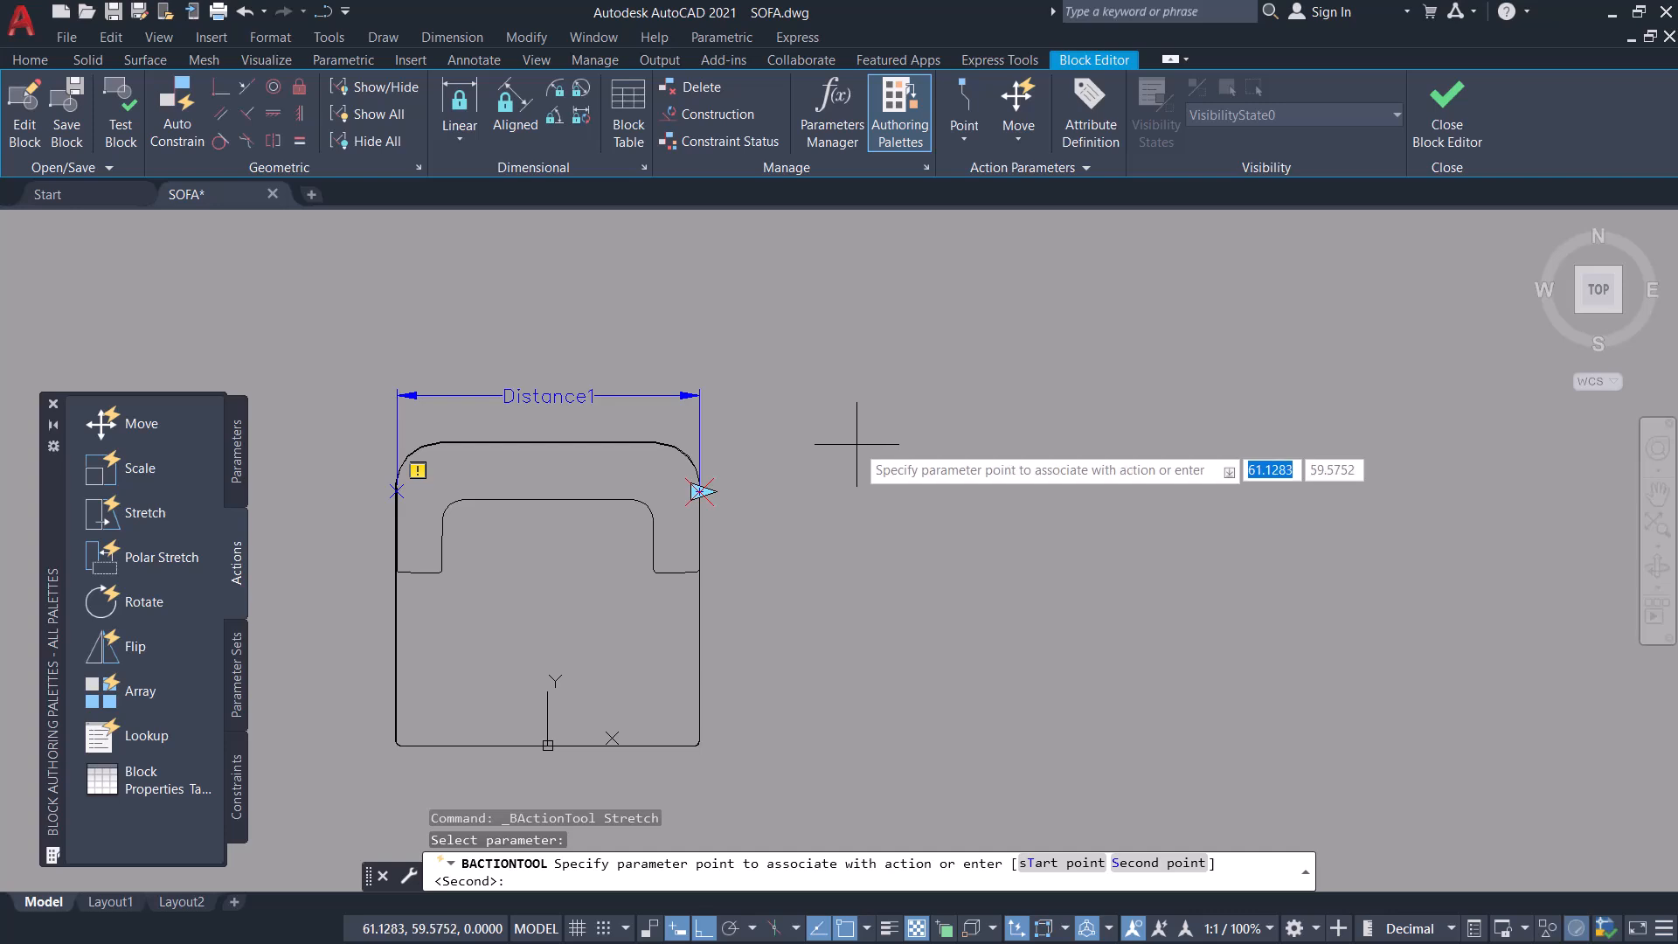
{"action": "mouse_move", "coordinate": [697, 489]}
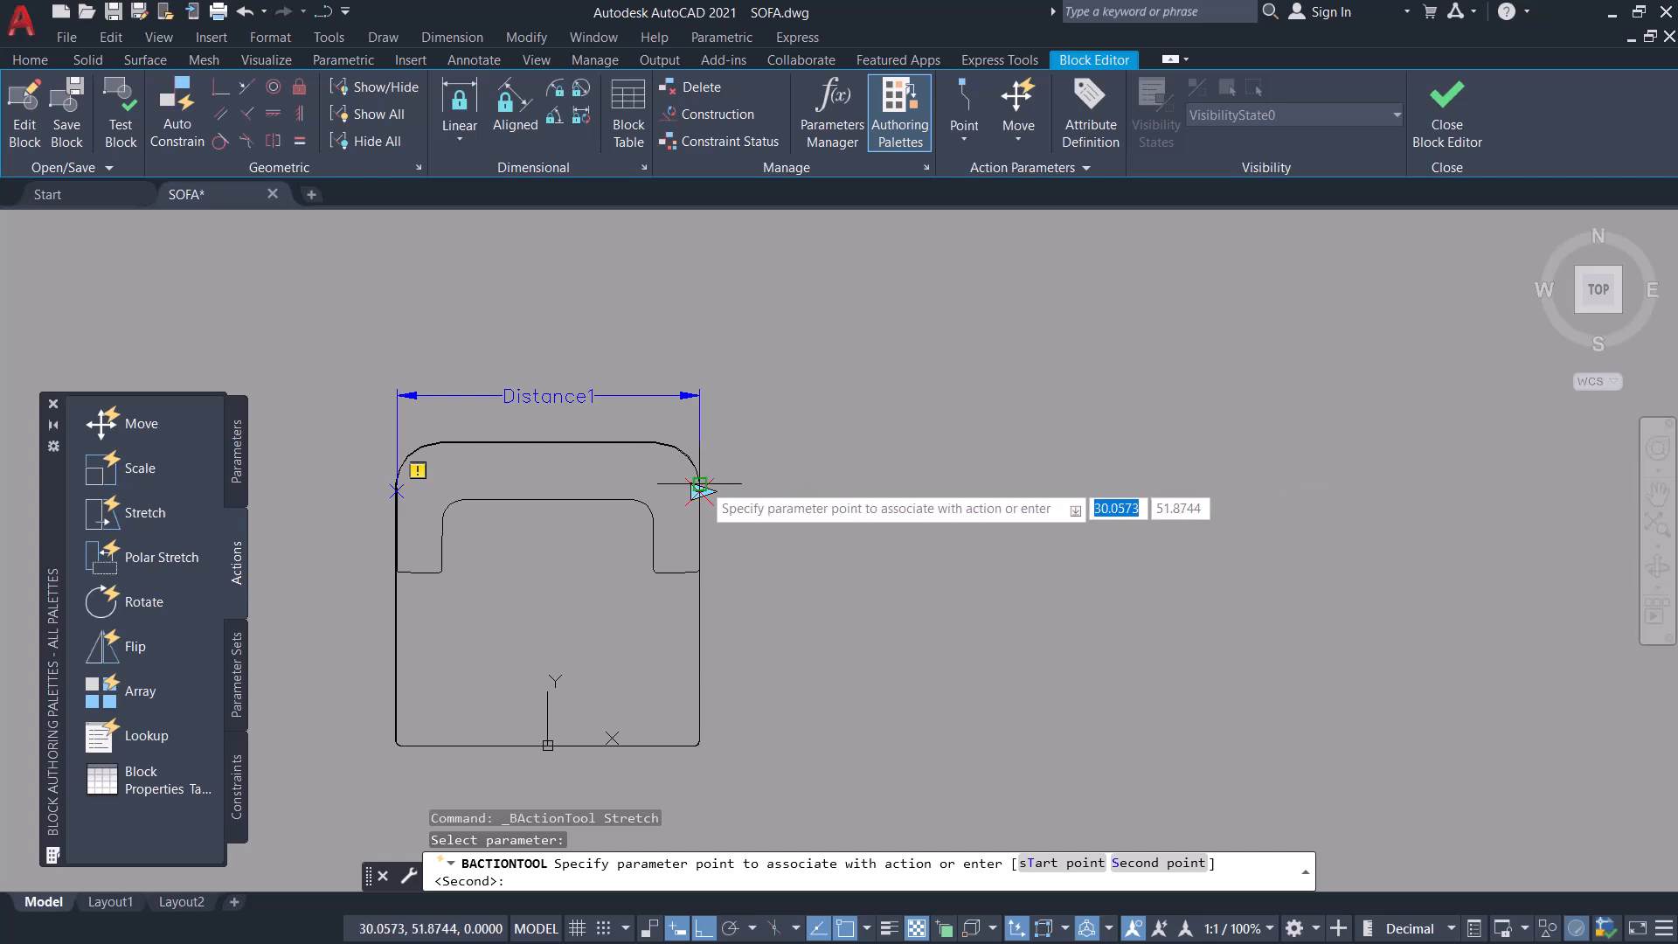
{"action": "left_click", "coordinate": [697, 490]}
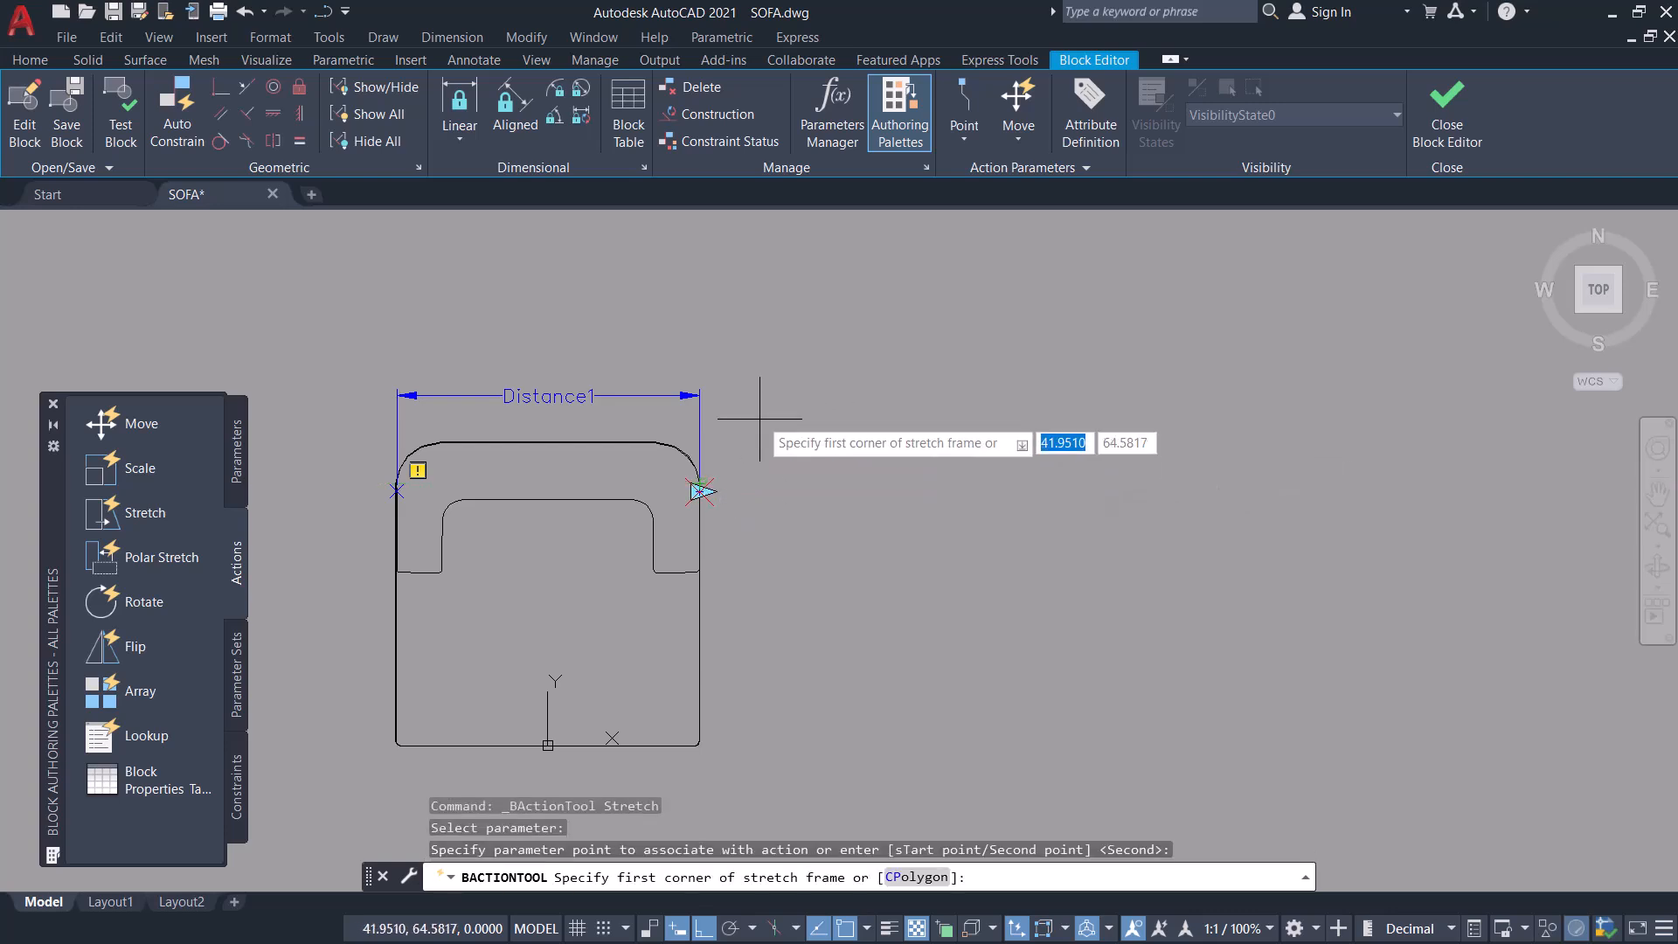
{"action": "mouse_move", "coordinate": [755, 360]}
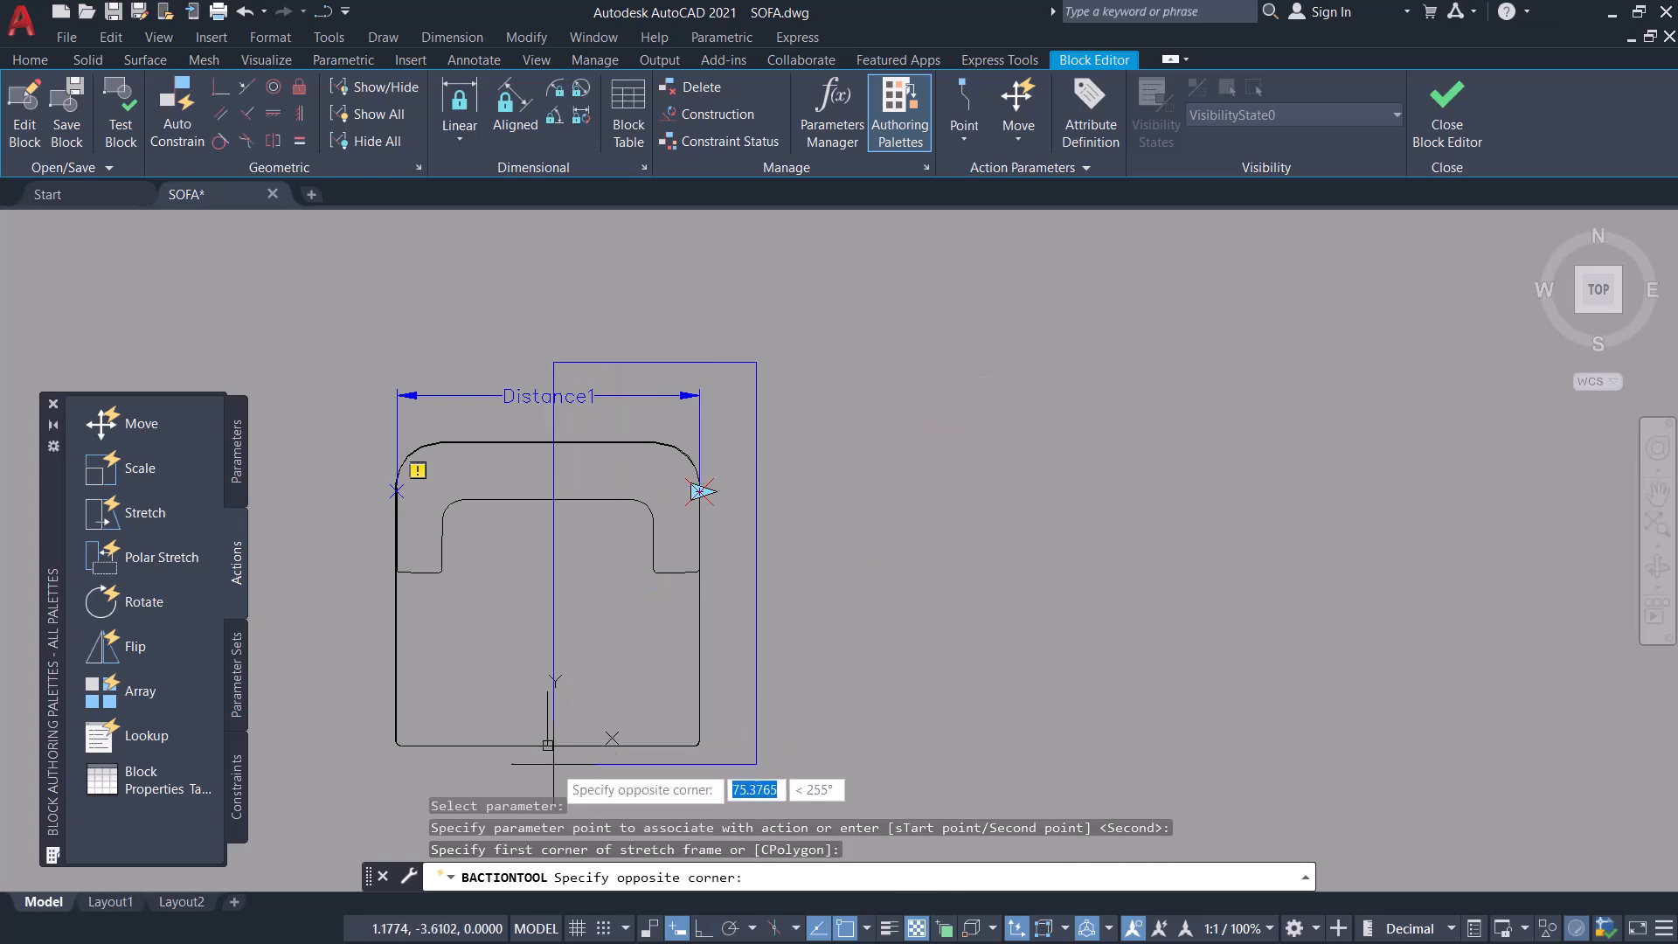
{"action": "left_click", "coordinate": [751, 764]}
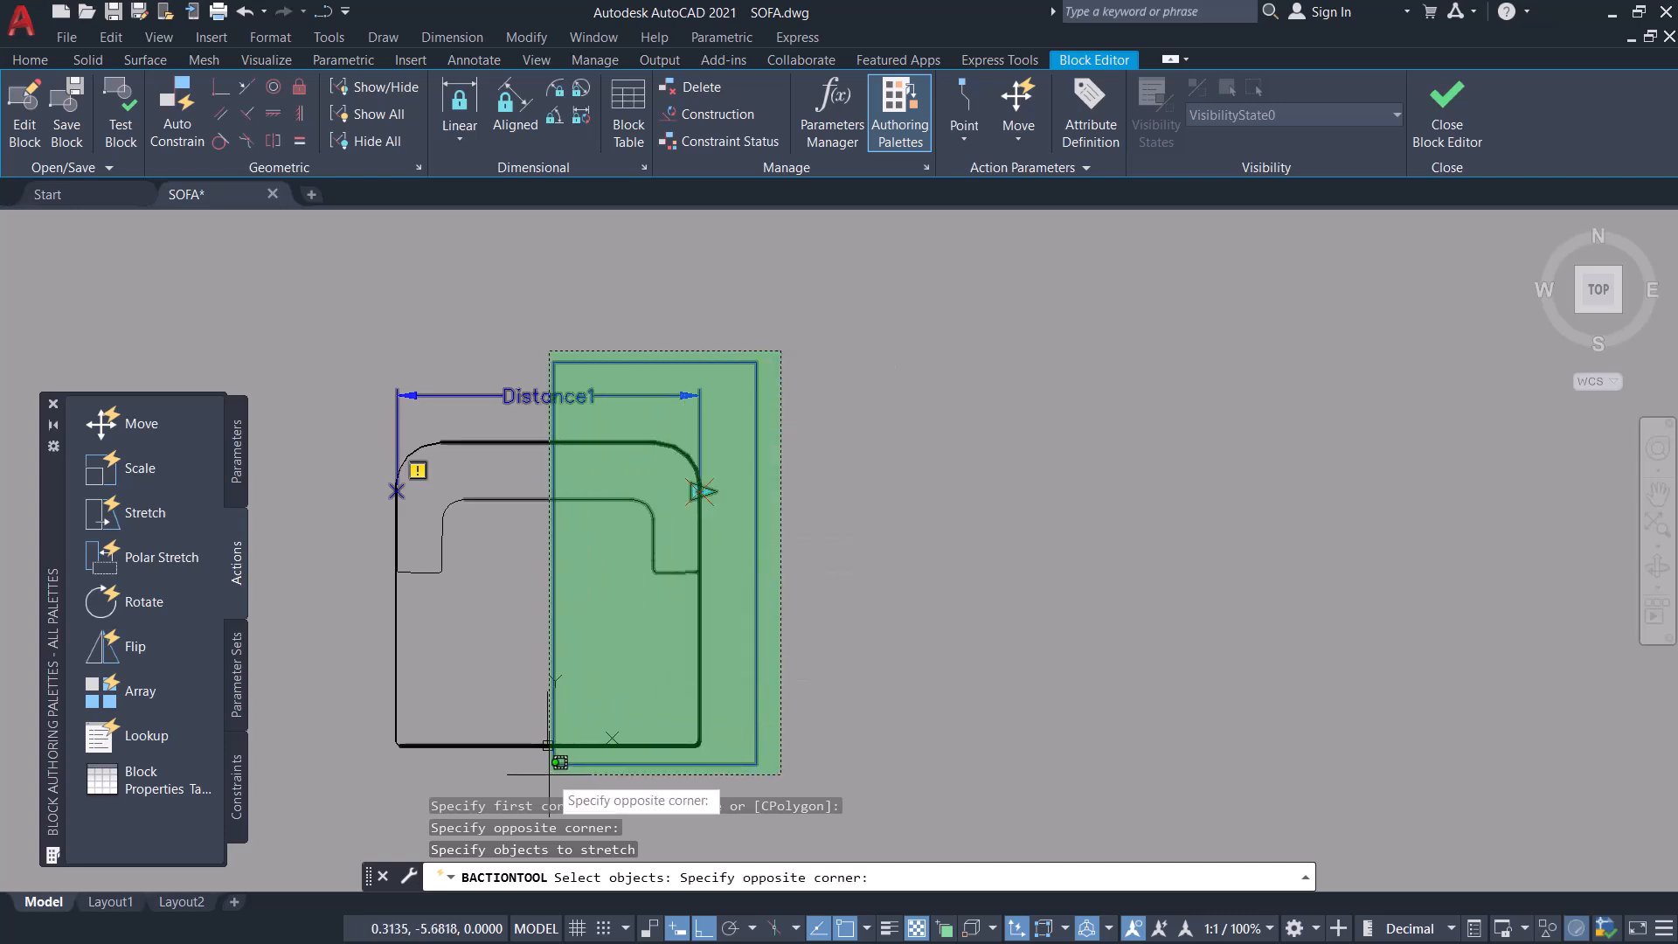
{"action": "left_click", "coordinate": [893, 588]}
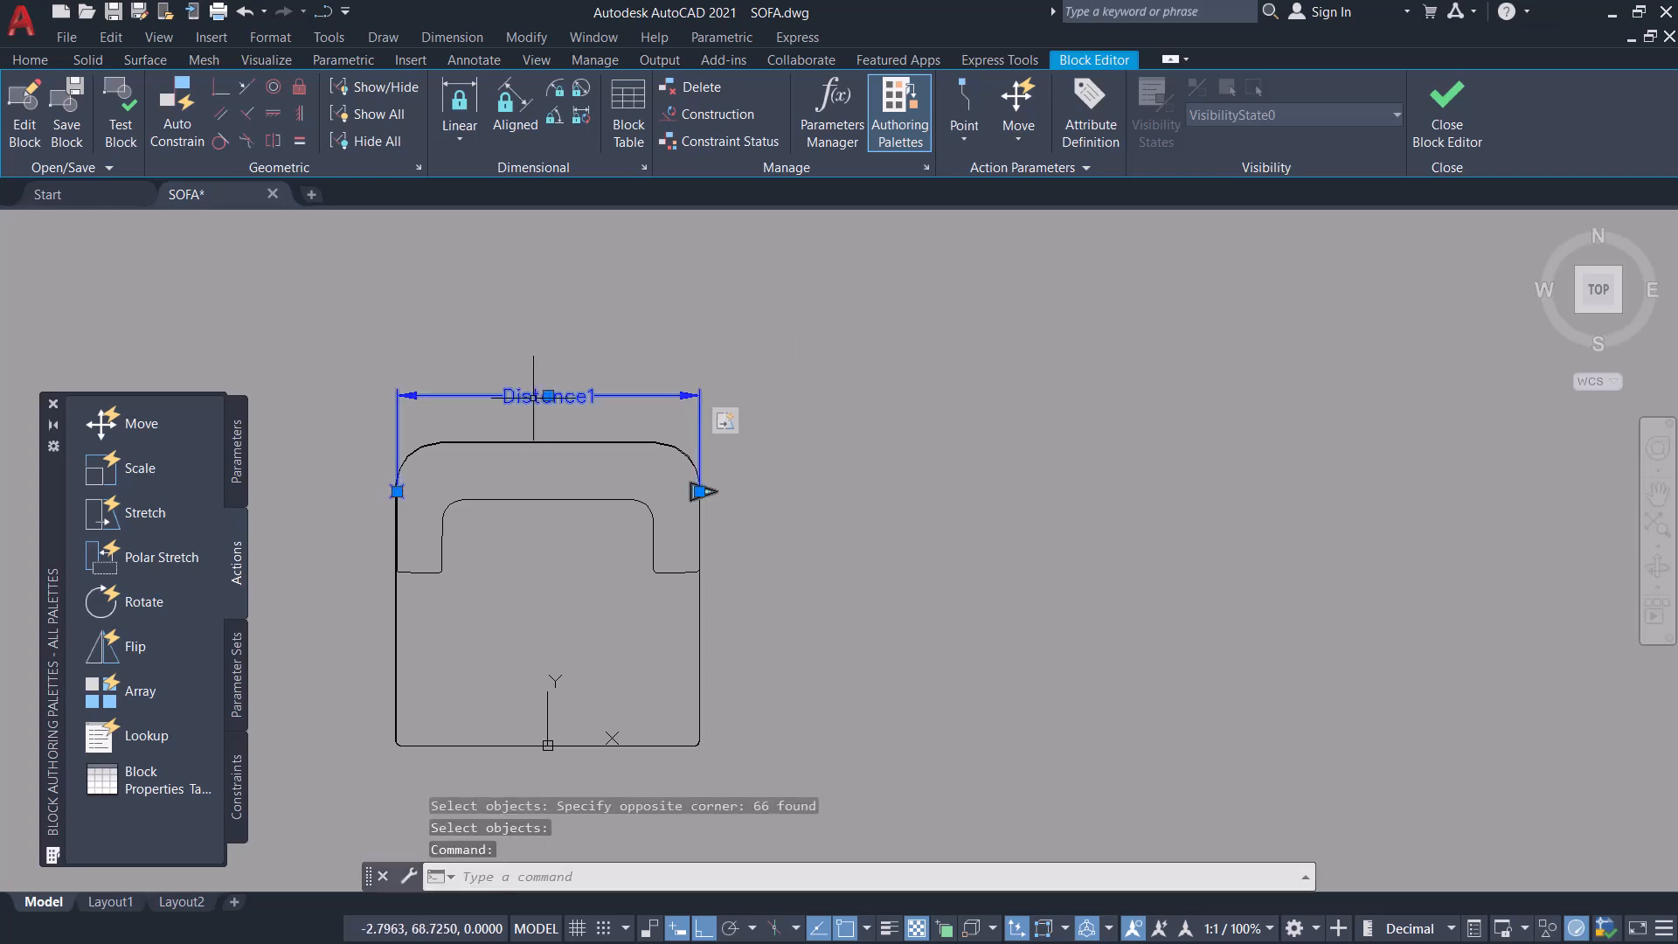
{"action": "mouse_move", "coordinate": [991, 364]}
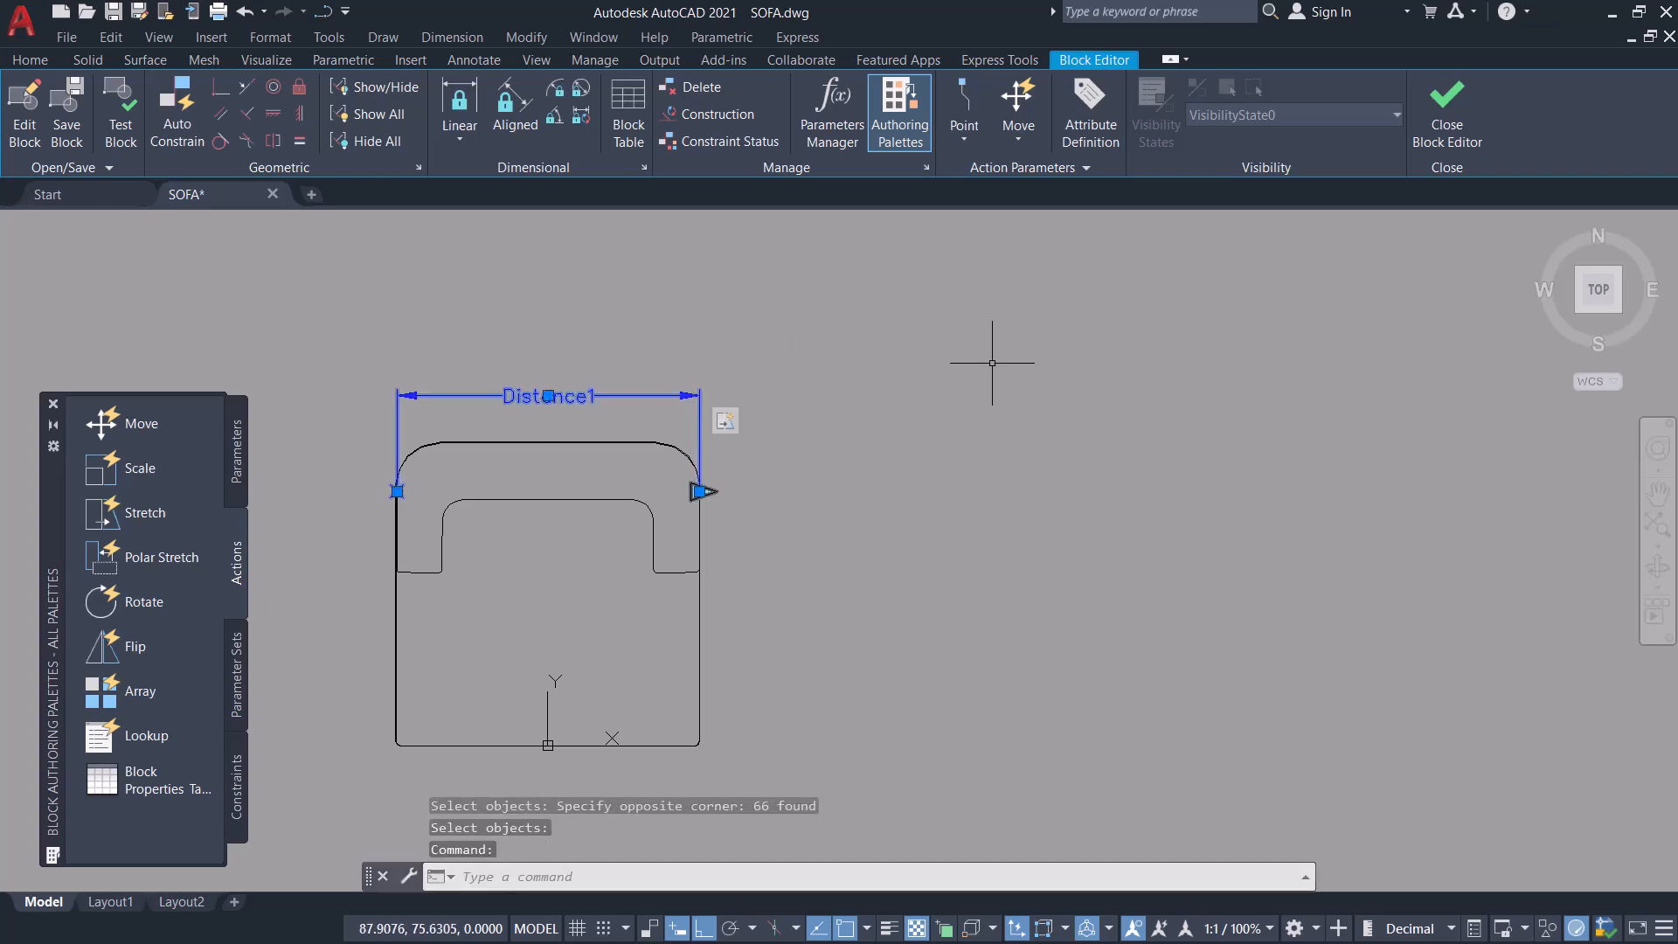
Step: Set Distance1 to Increment type, step 60, minimum 59.9189, maximum 360
{"action": "key", "text": "ctrl+1"}
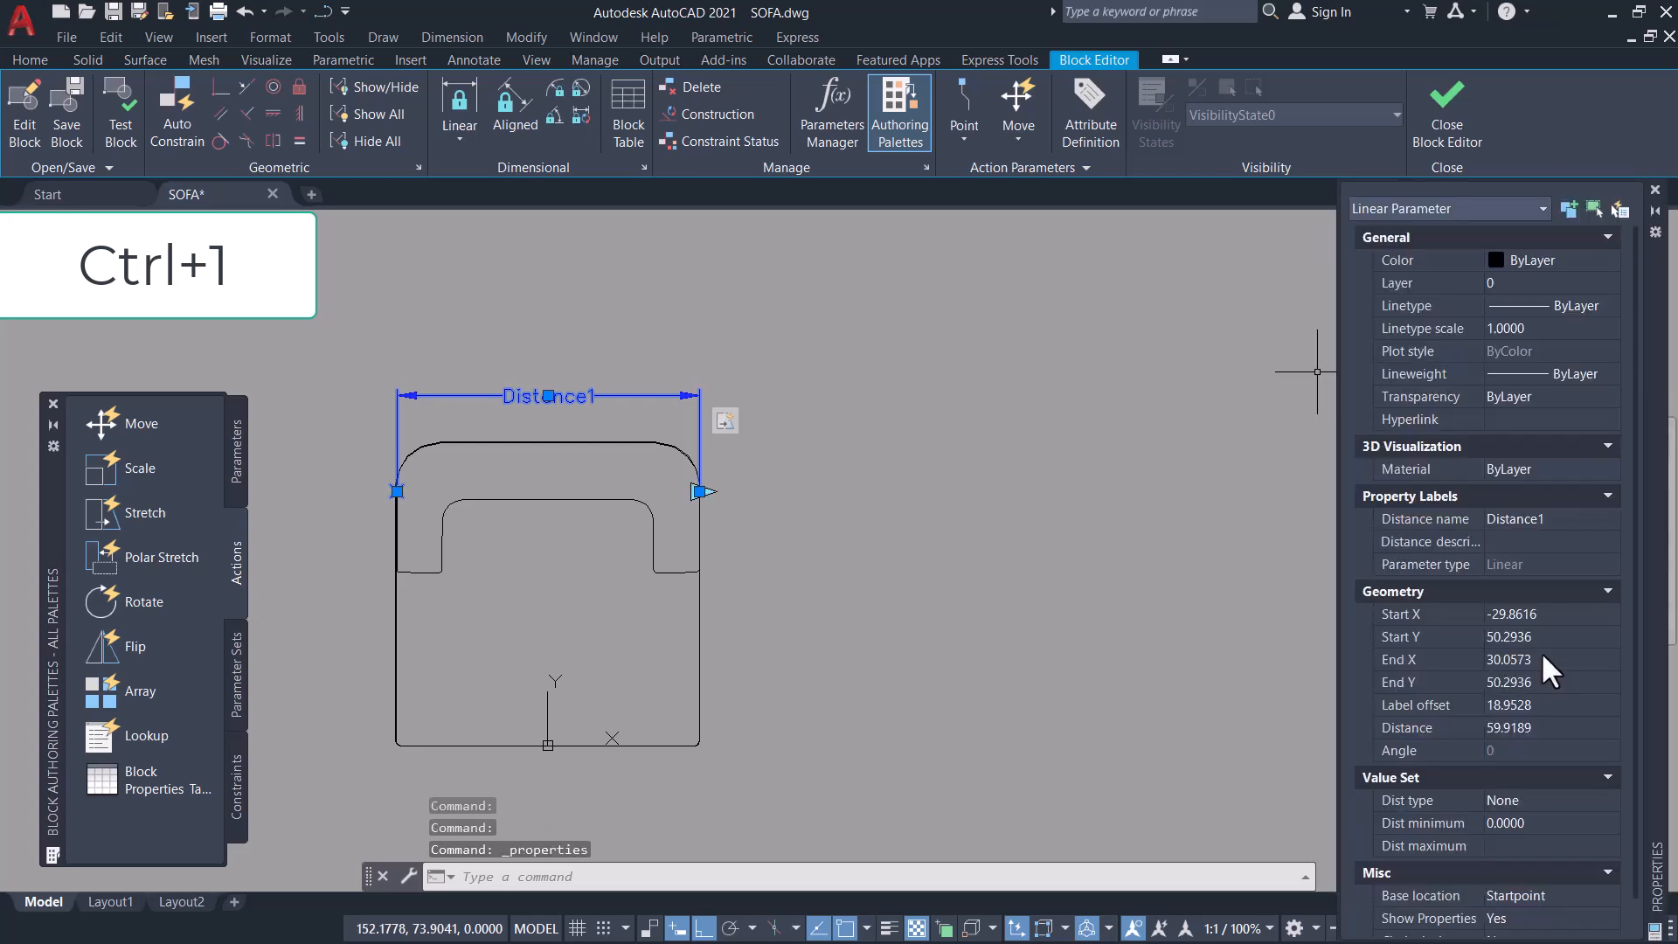
{"action": "scroll", "scroll_direction": "down", "scroll_amount": 3}
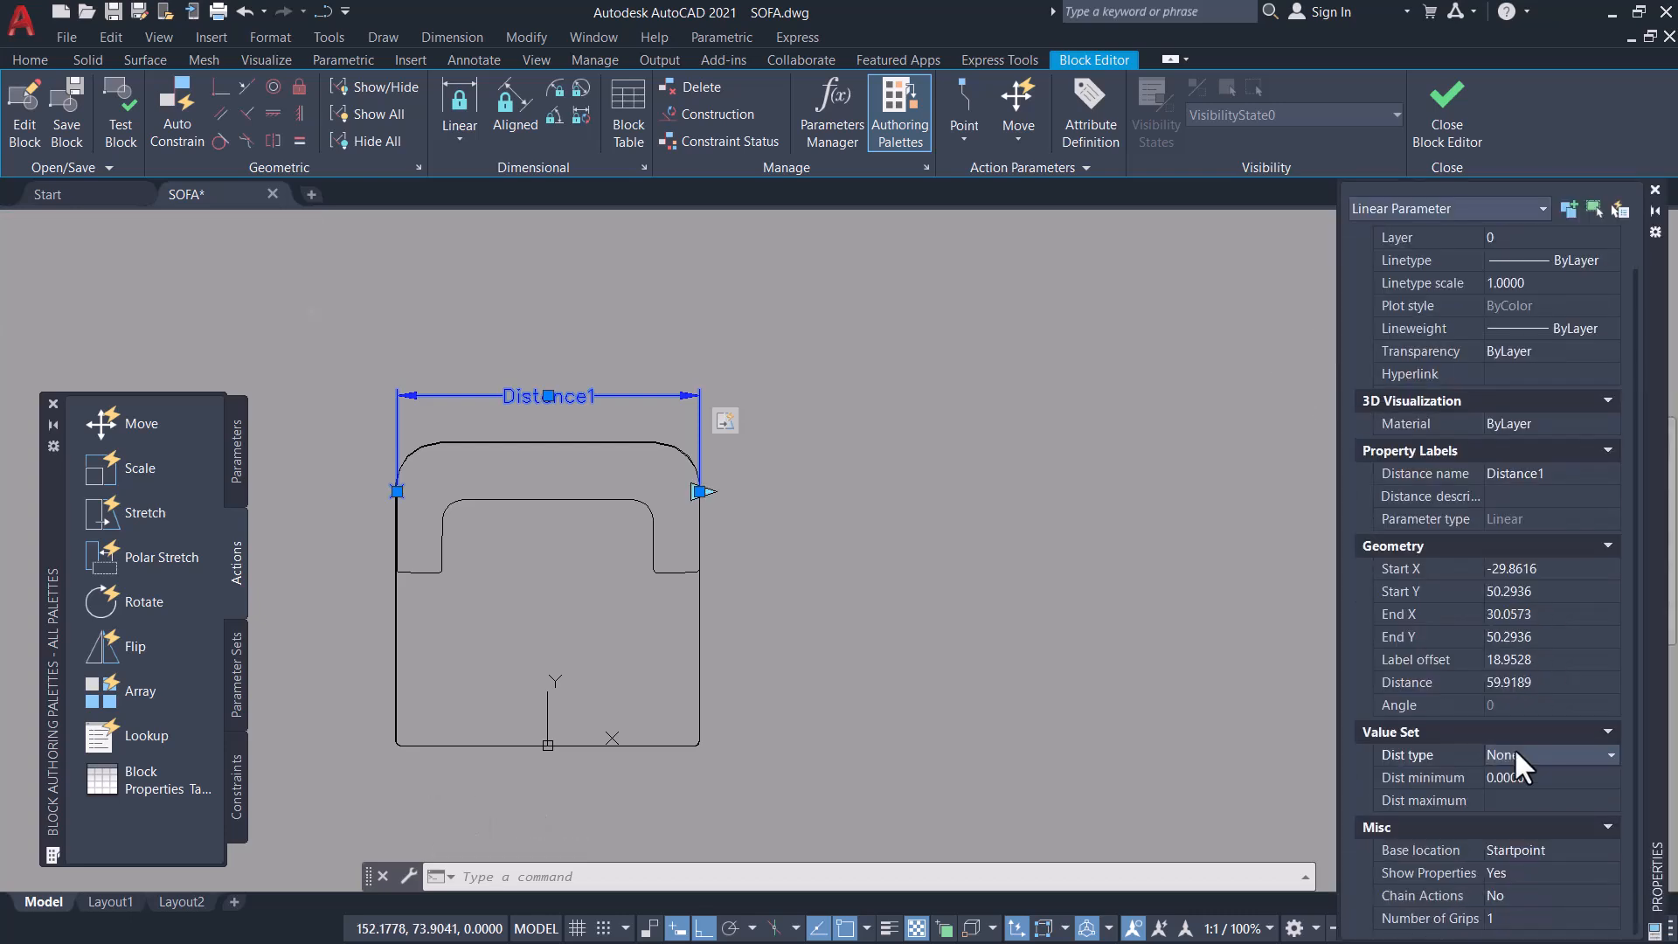
{"action": "mouse_move", "coordinate": [1519, 808]}
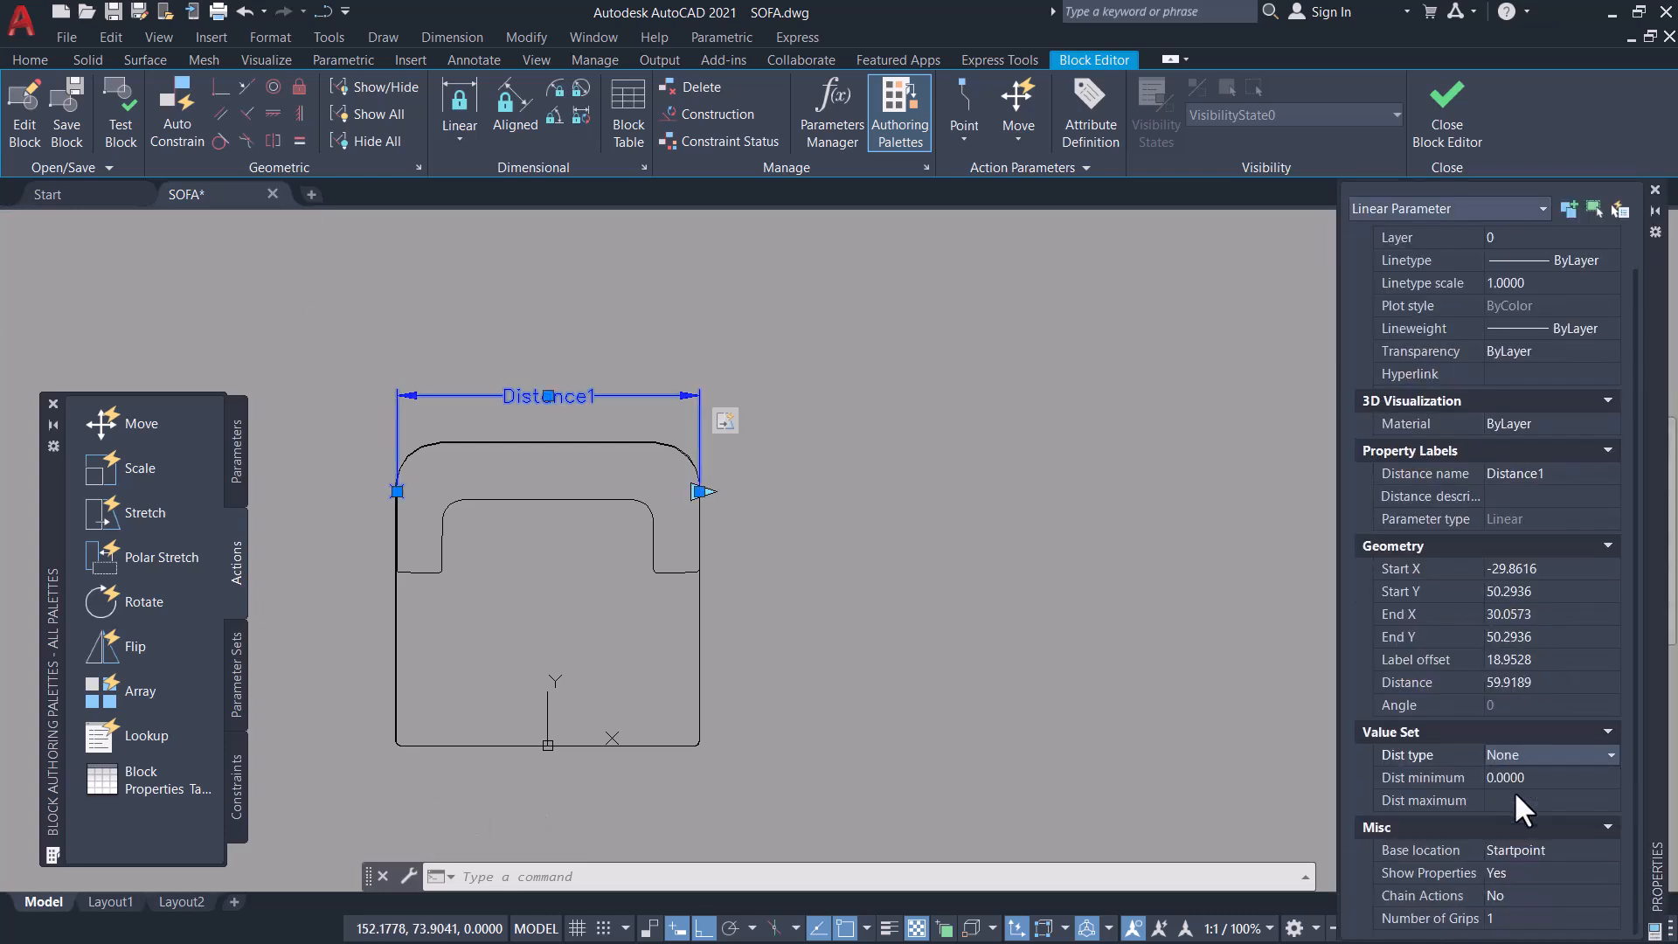
{"action": "left_click", "coordinate": [1549, 755]}
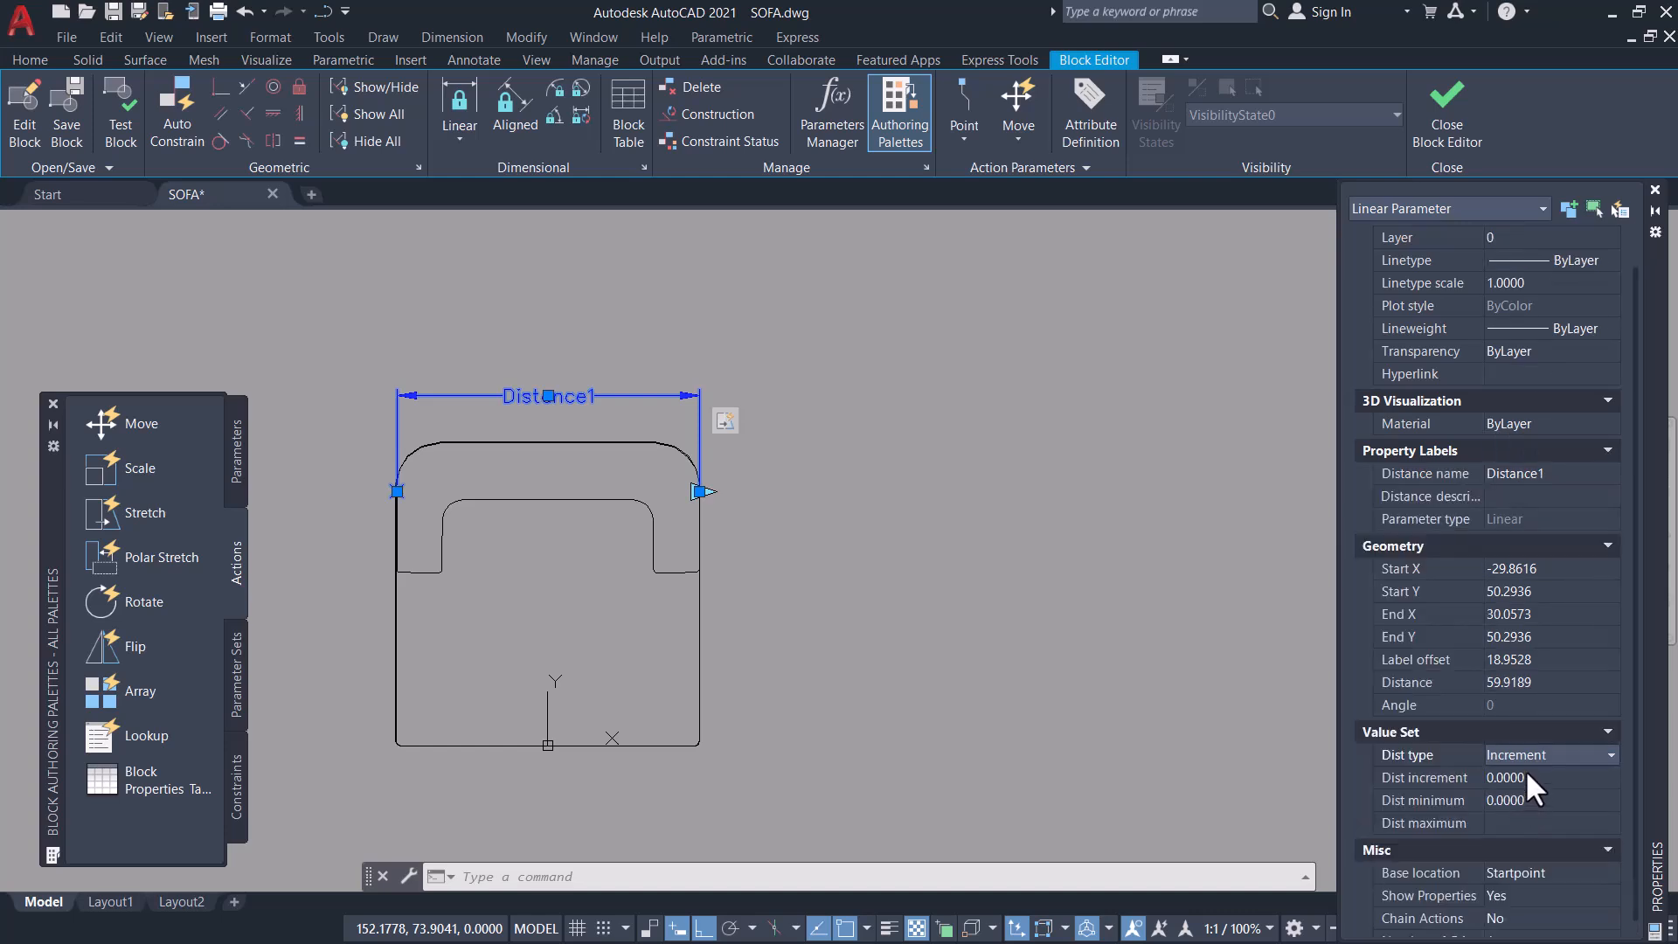
{"action": "left_click", "coordinate": [1542, 776]}
{"action": "type", "text": "60.0000"}
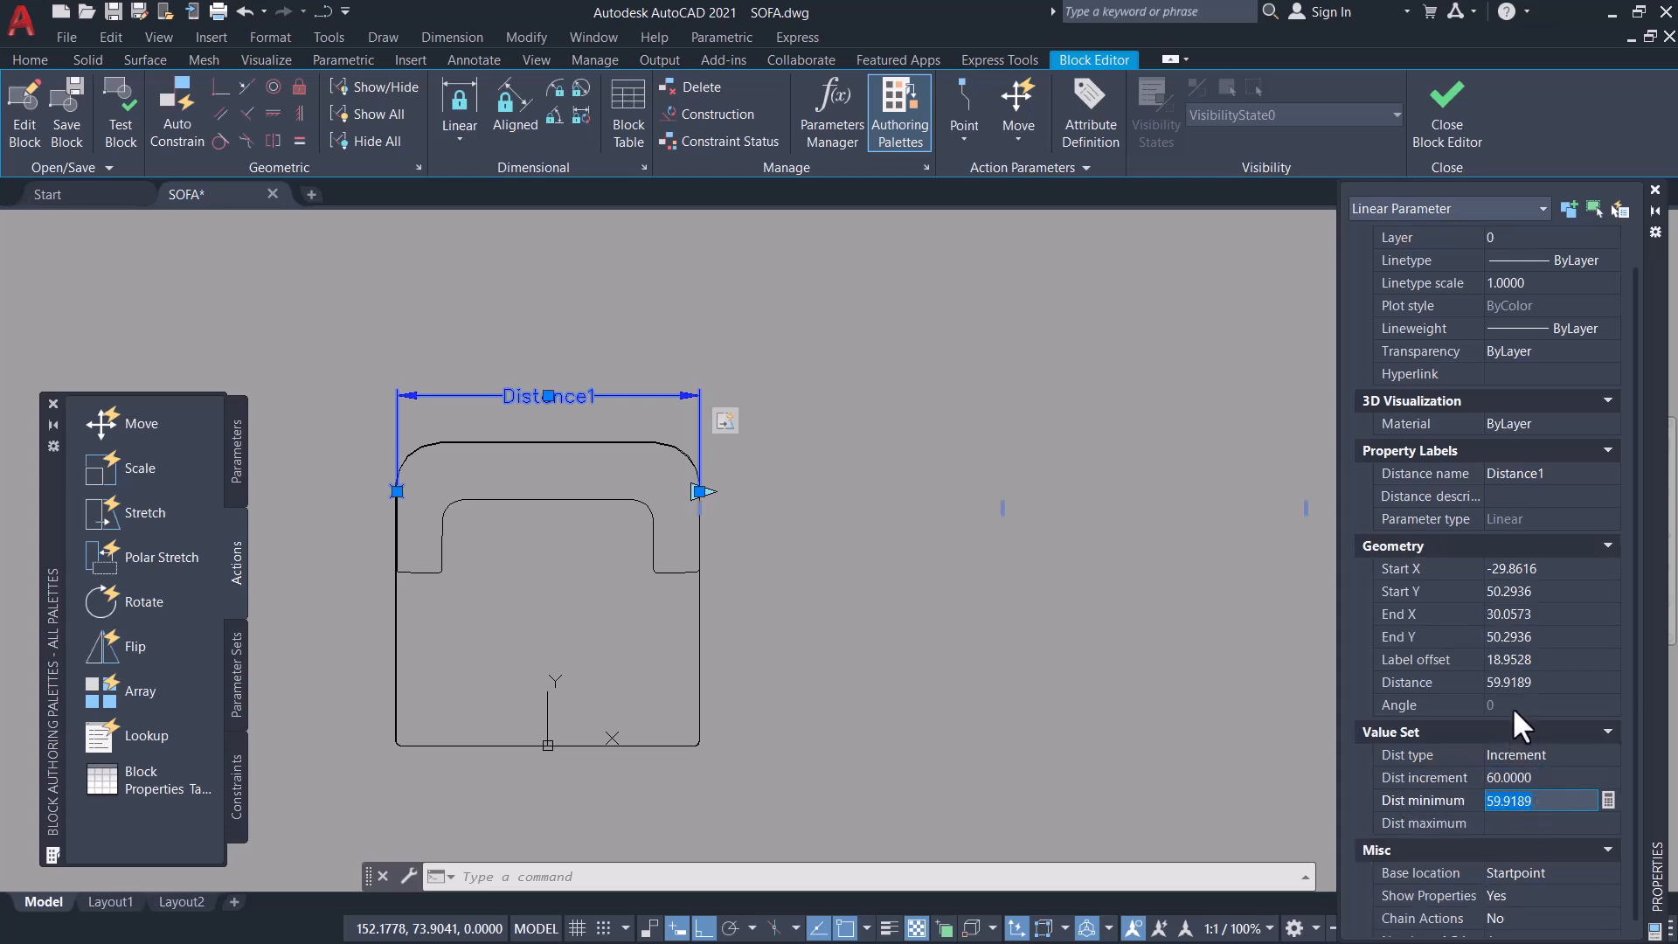
{"action": "mouse_move", "coordinate": [1508, 701]}
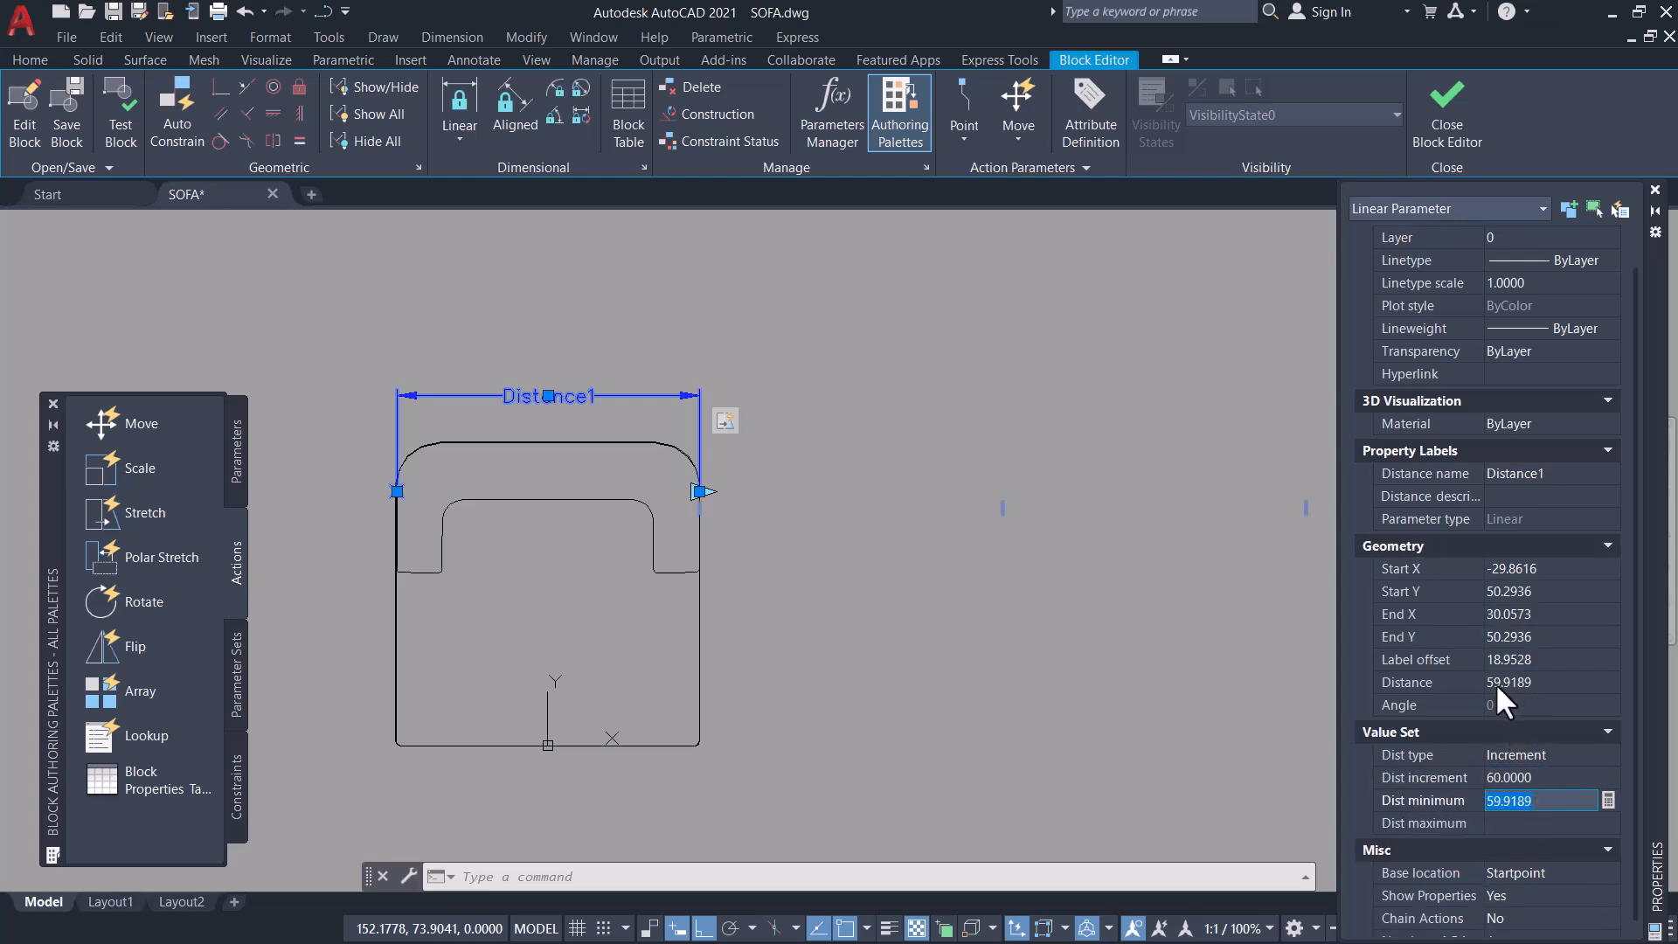
{"action": "mouse_move", "coordinate": [1519, 828]}
{"action": "type", "text": "360.0000"}
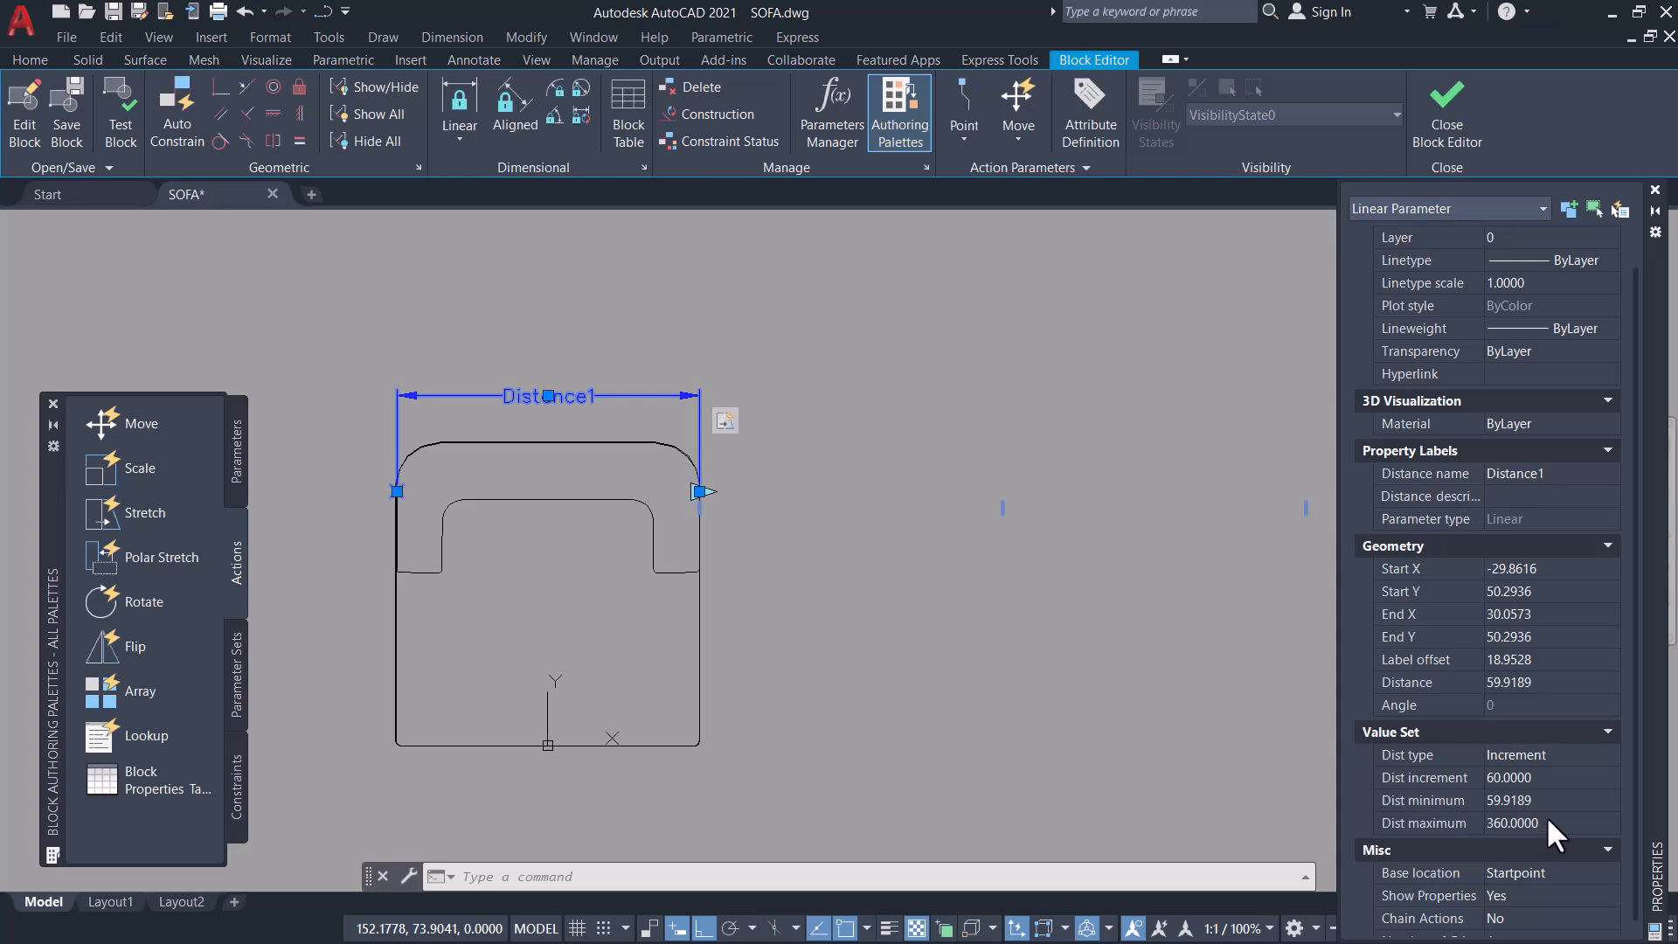
{"action": "mouse_move", "coordinate": [1574, 381]}
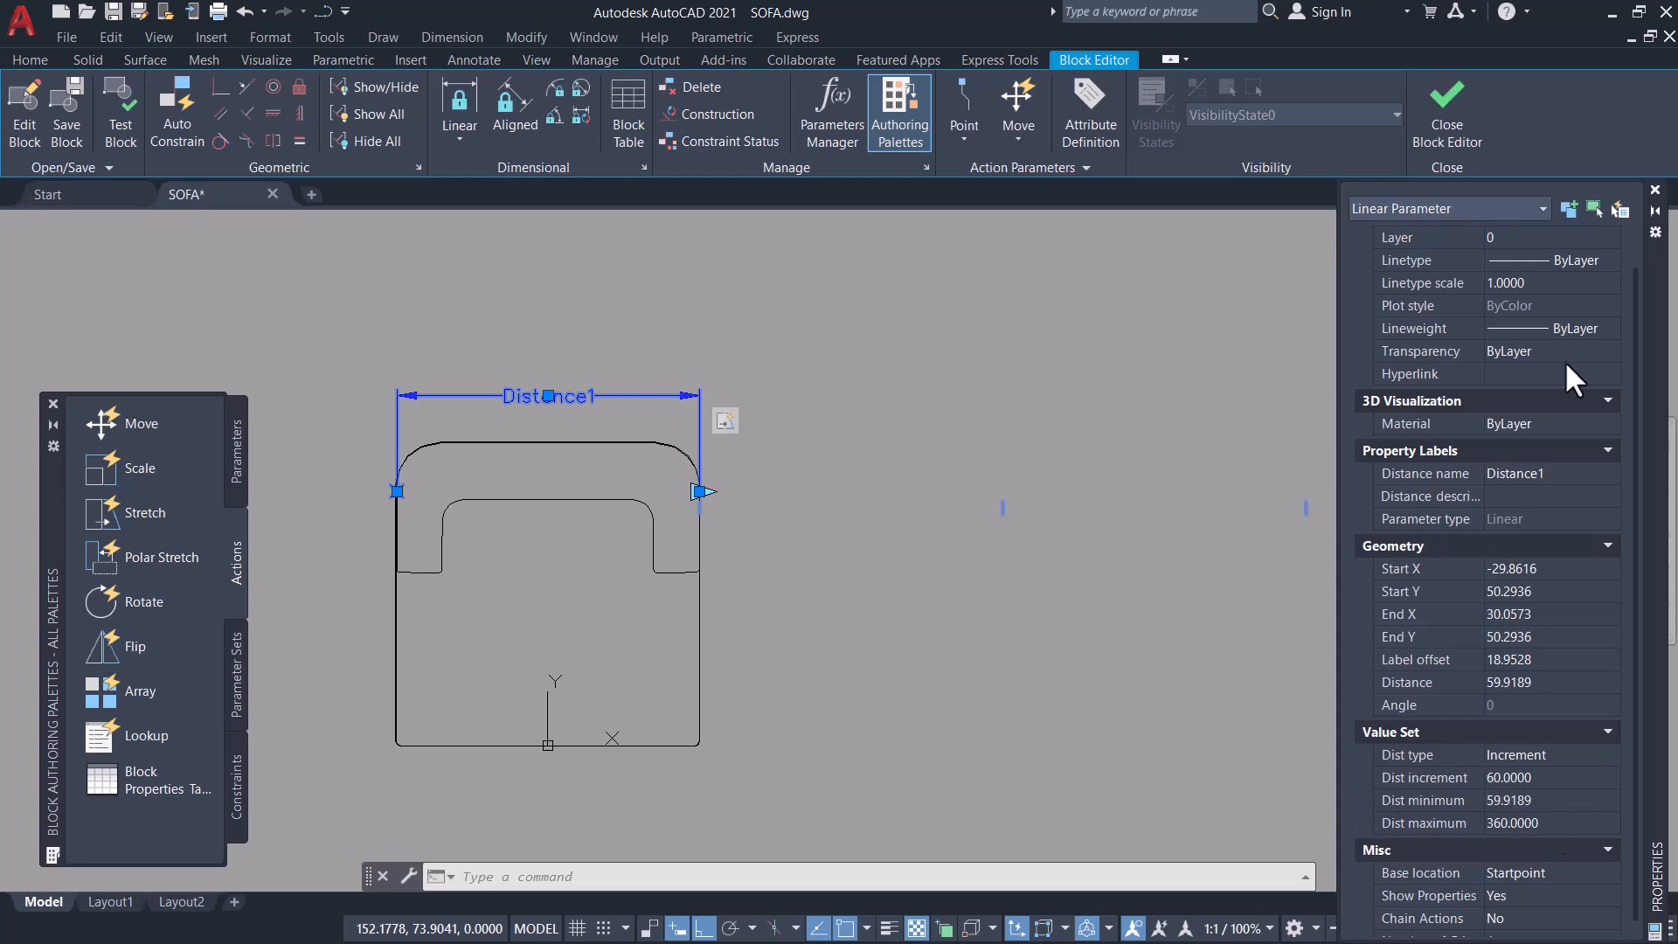
{"action": "mouse_move", "coordinate": [1445, 111]}
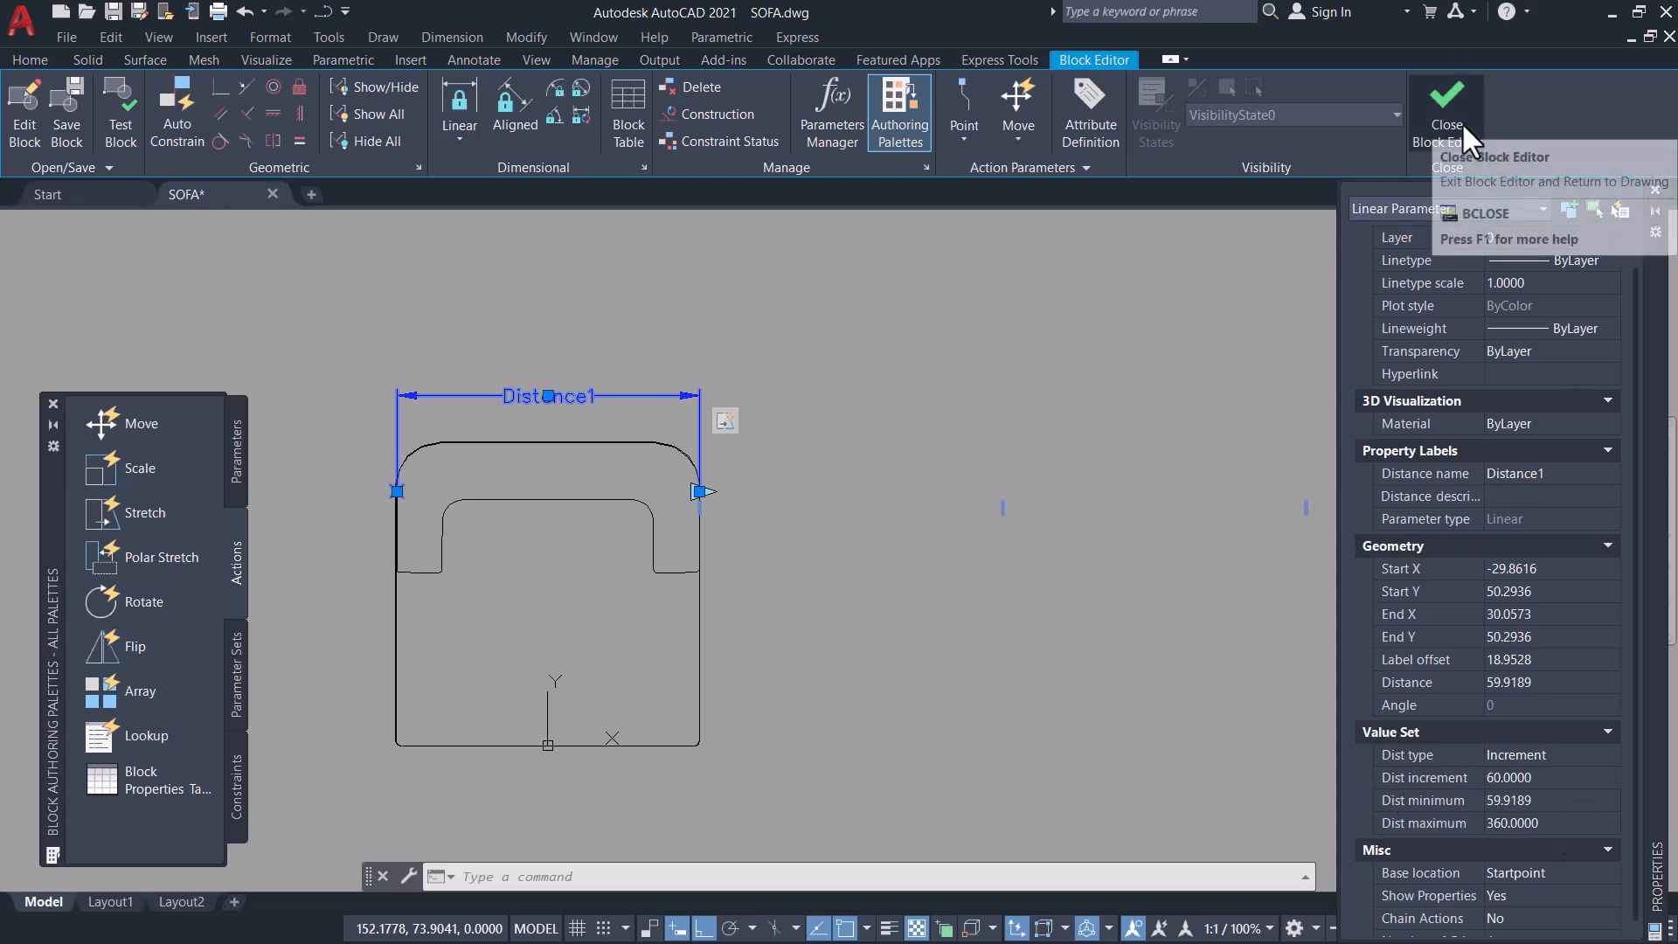
Step: Close the Block Editor and save the SOFA block changes to the drawing
{"action": "left_click", "coordinate": [1444, 107]}
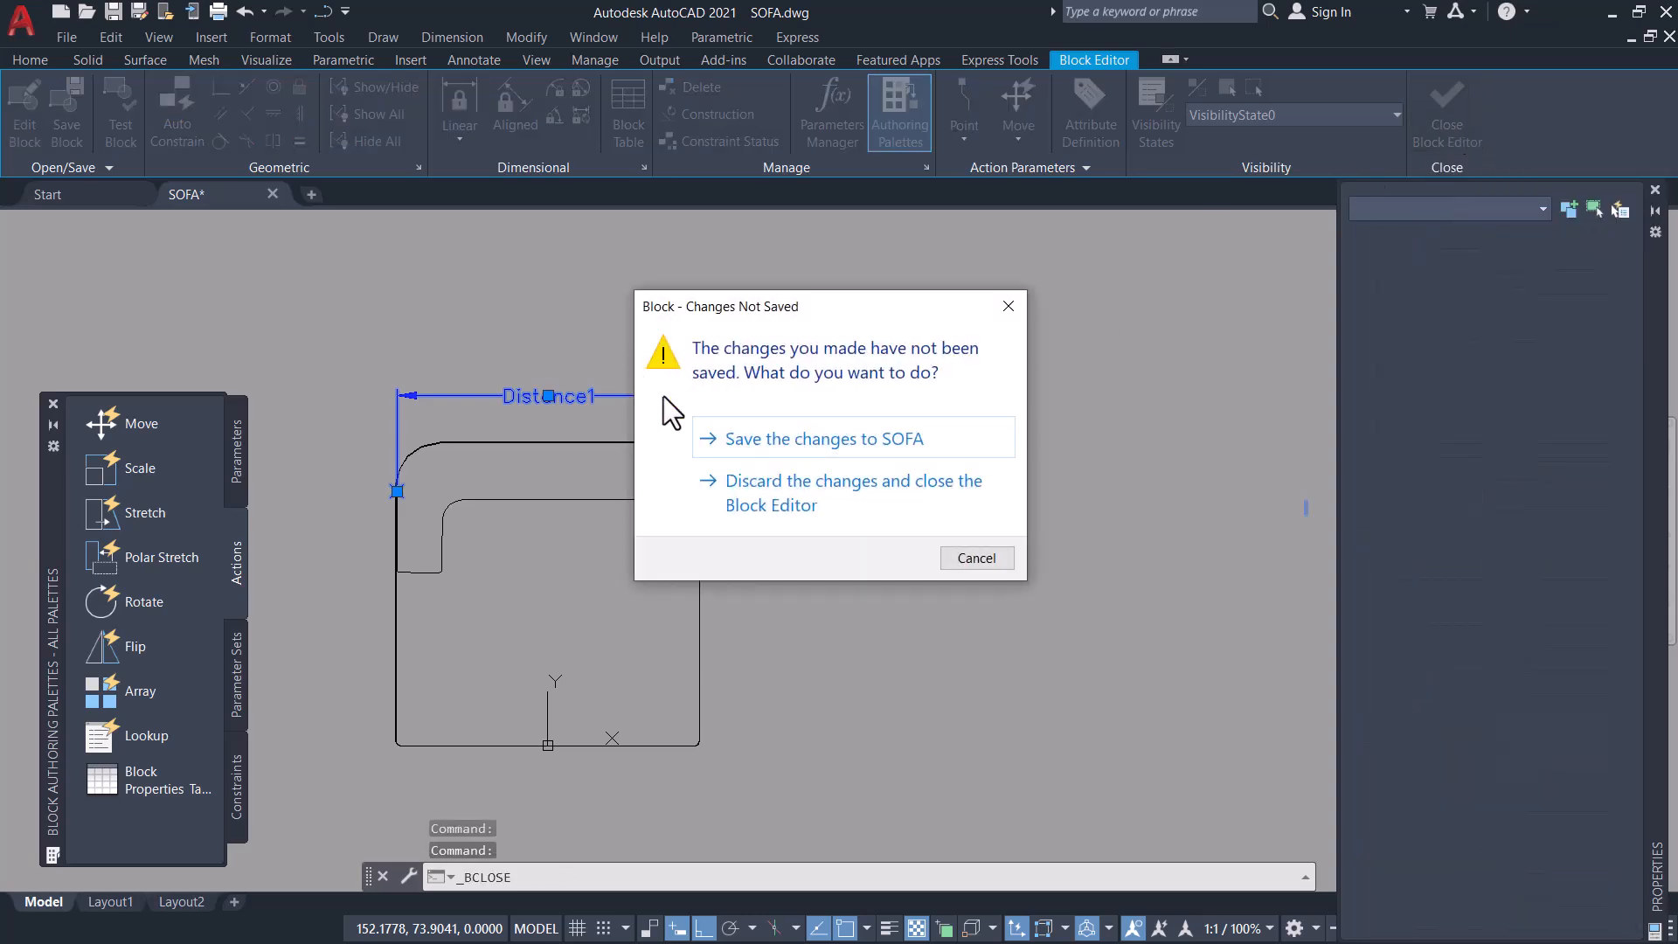
{"action": "left_click", "coordinate": [853, 493]}
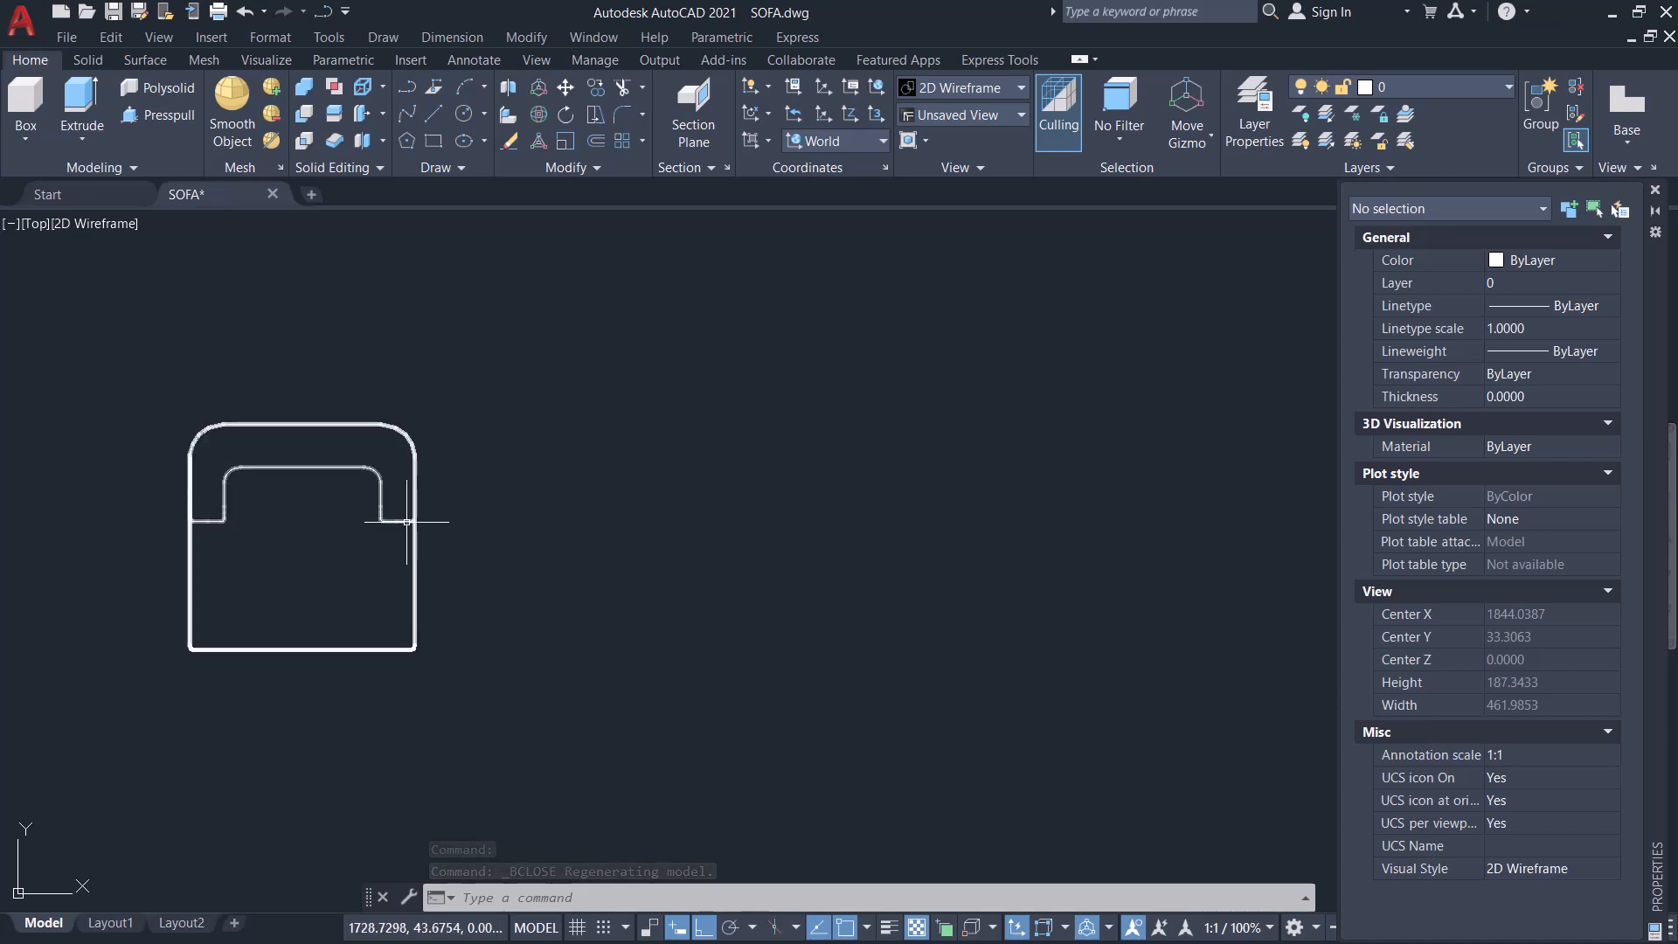
Step: Select the SOFA block and drag its right grip out toward the 360-unit six-seat width
{"action": "left_click", "coordinate": [303, 525]}
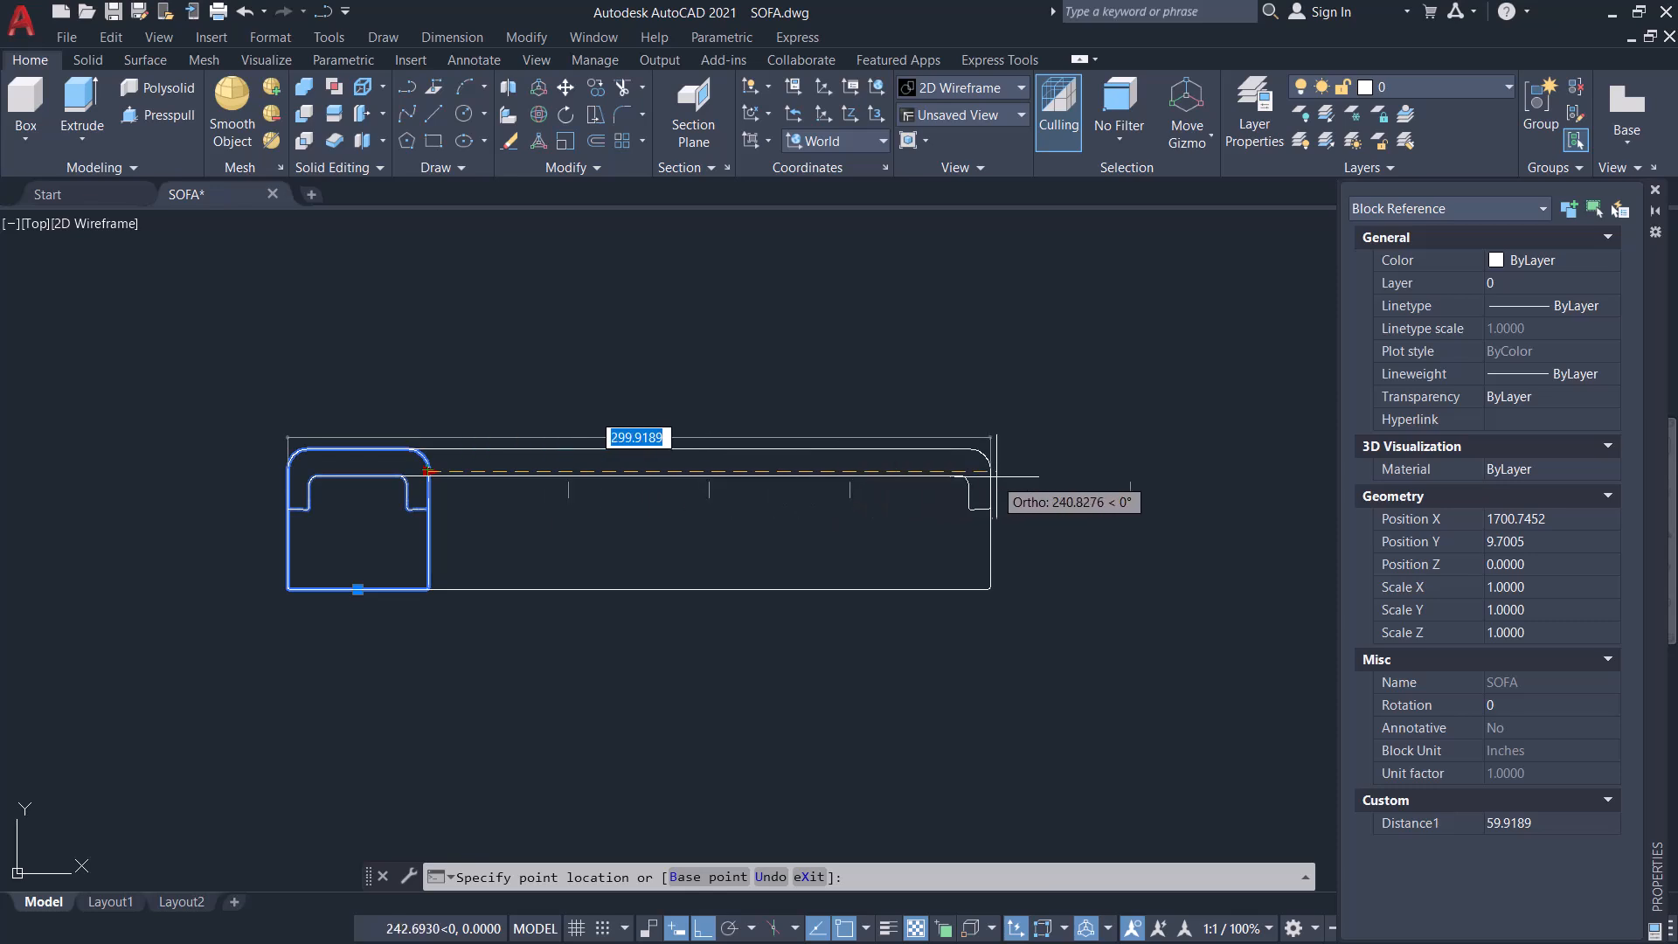
{"action": "mouse_move", "coordinate": [1129, 493]}
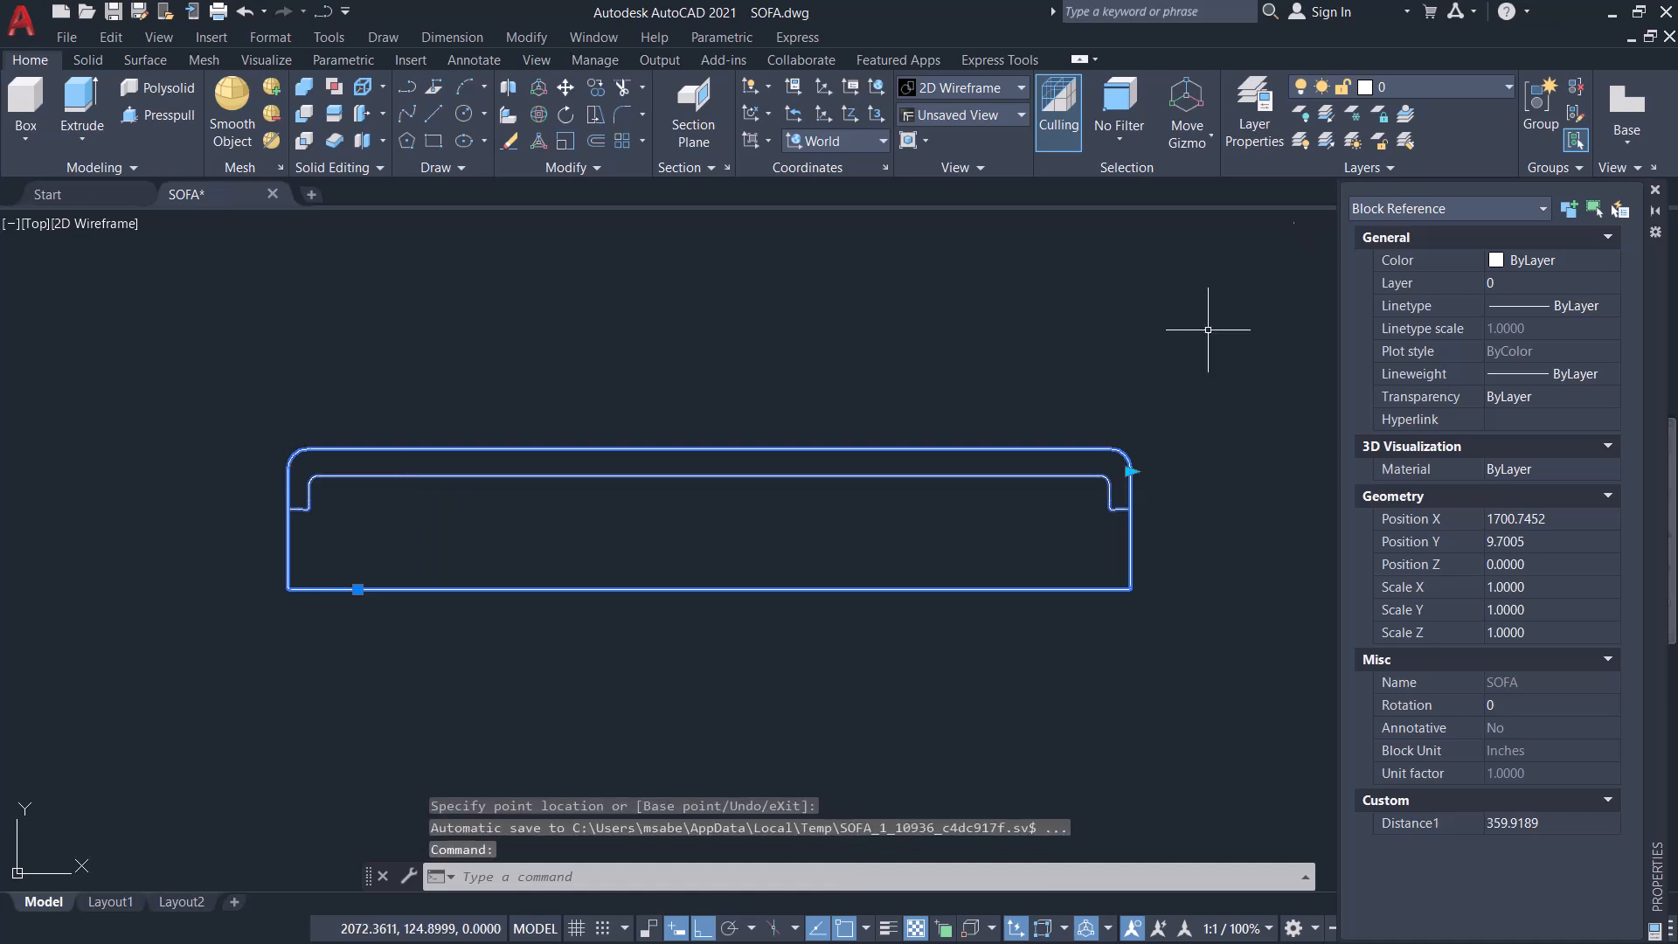
{"action": "mouse_move", "coordinate": [998, 422]}
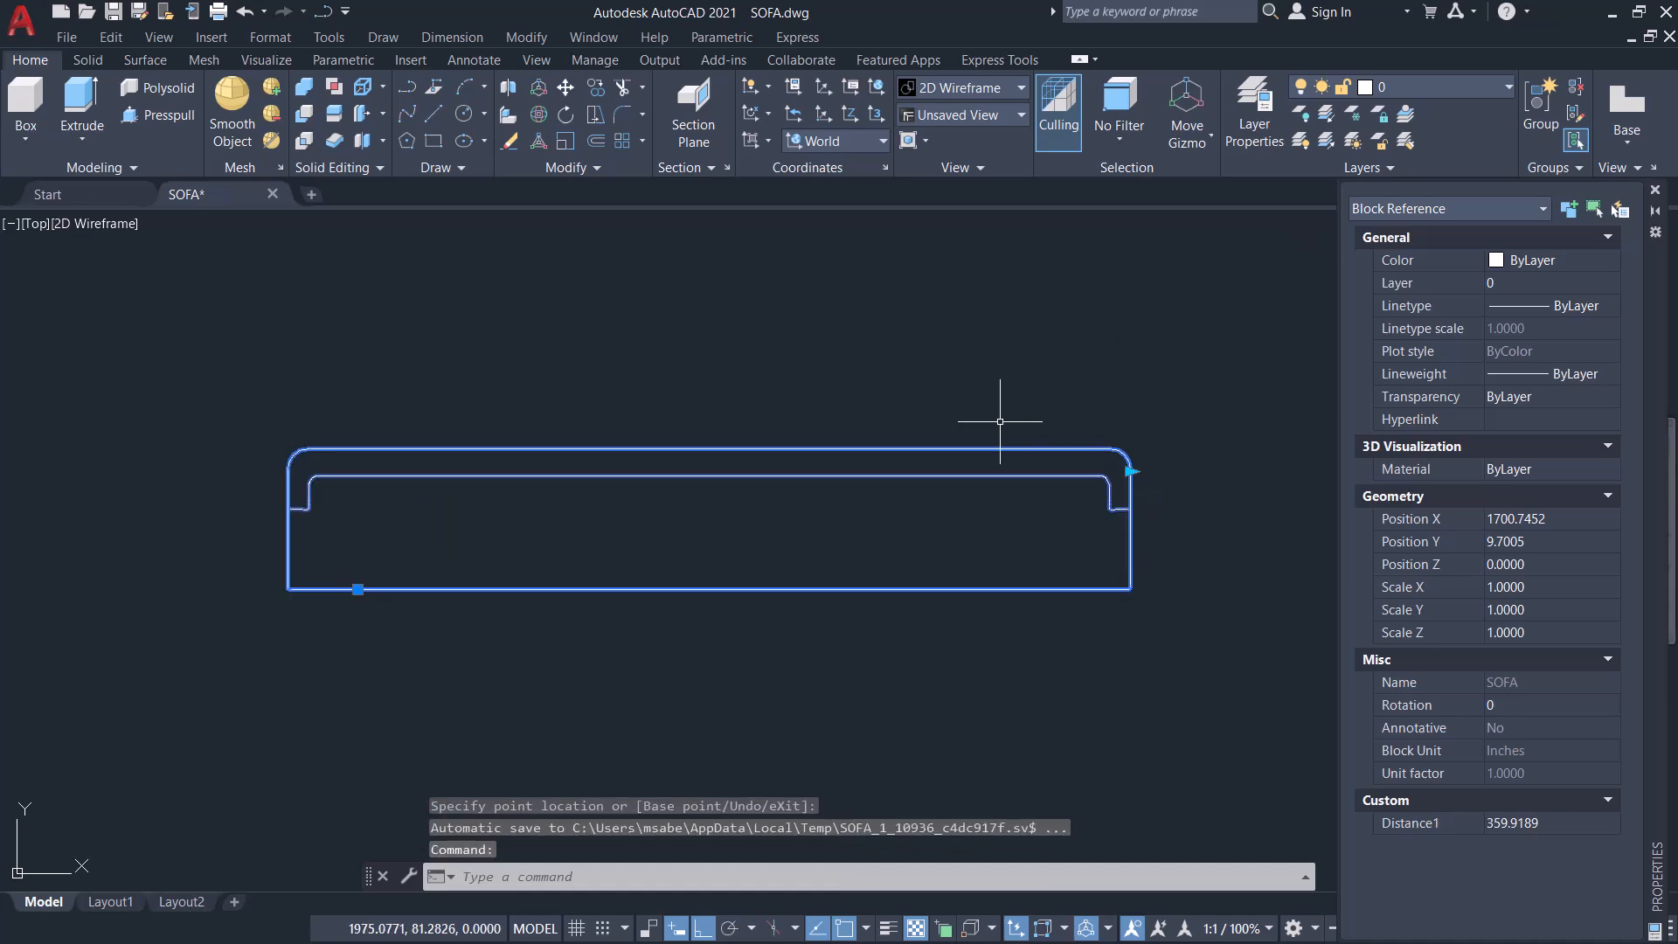